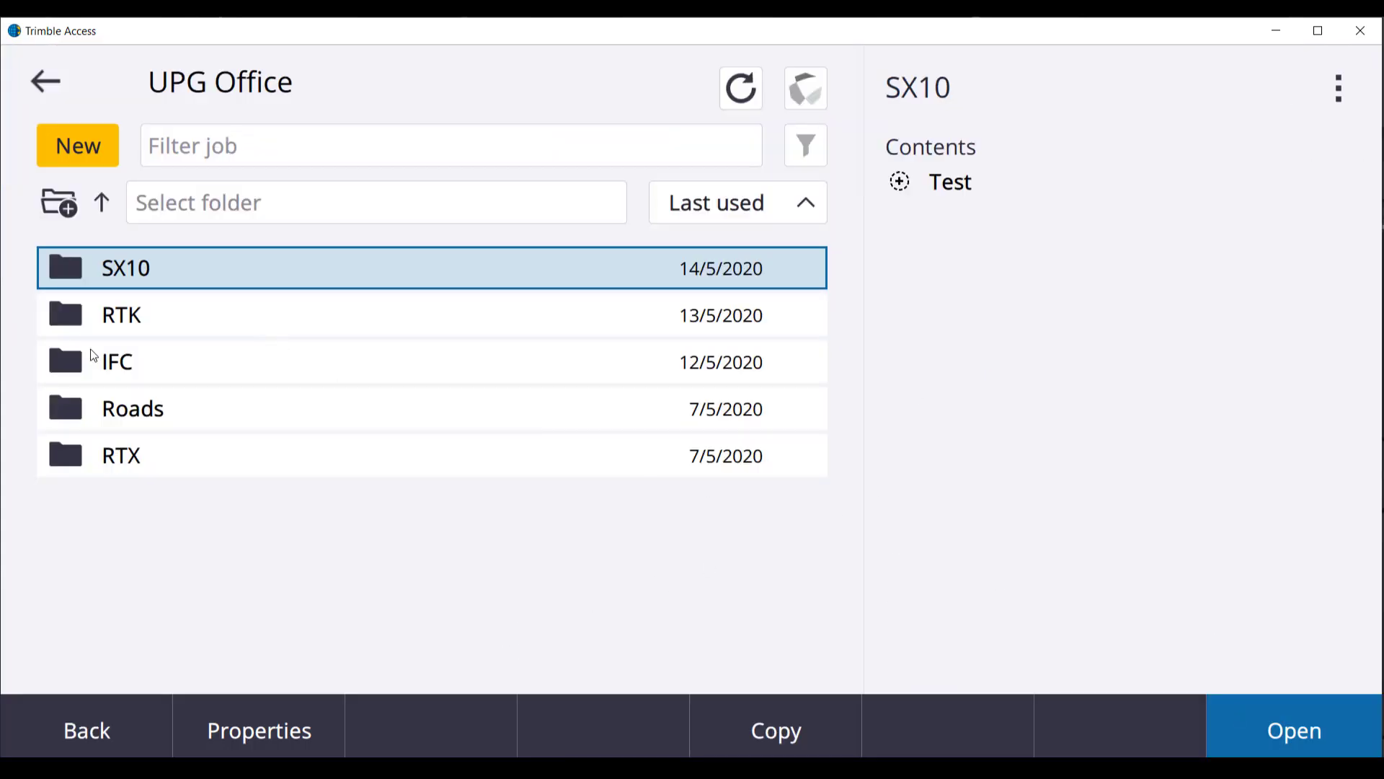
Create a new job and enter 'VRS' as its job name
click(77, 145)
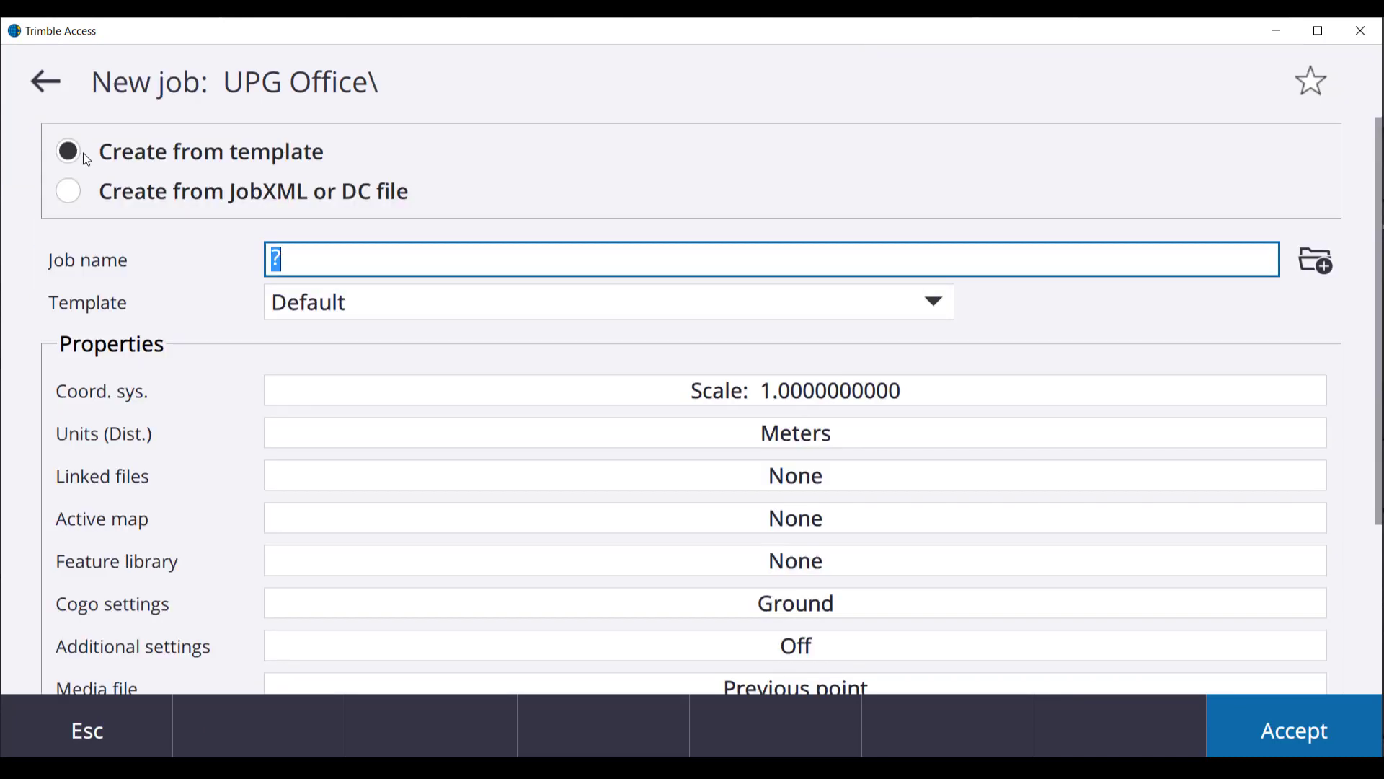
text(VRS)
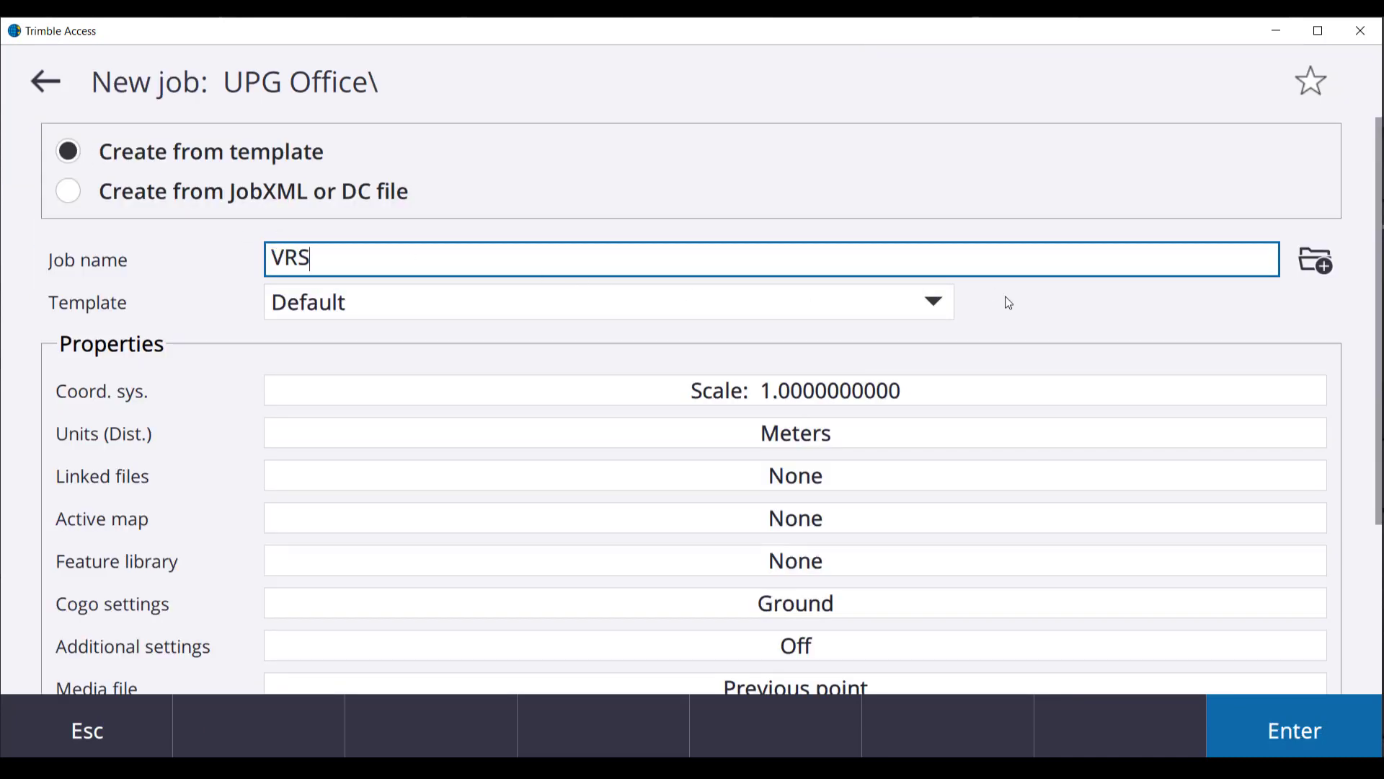
Choose Australia/GDA94 Zone 56 from the library, enable the geoid, and enter 10 m height
click(794, 390)
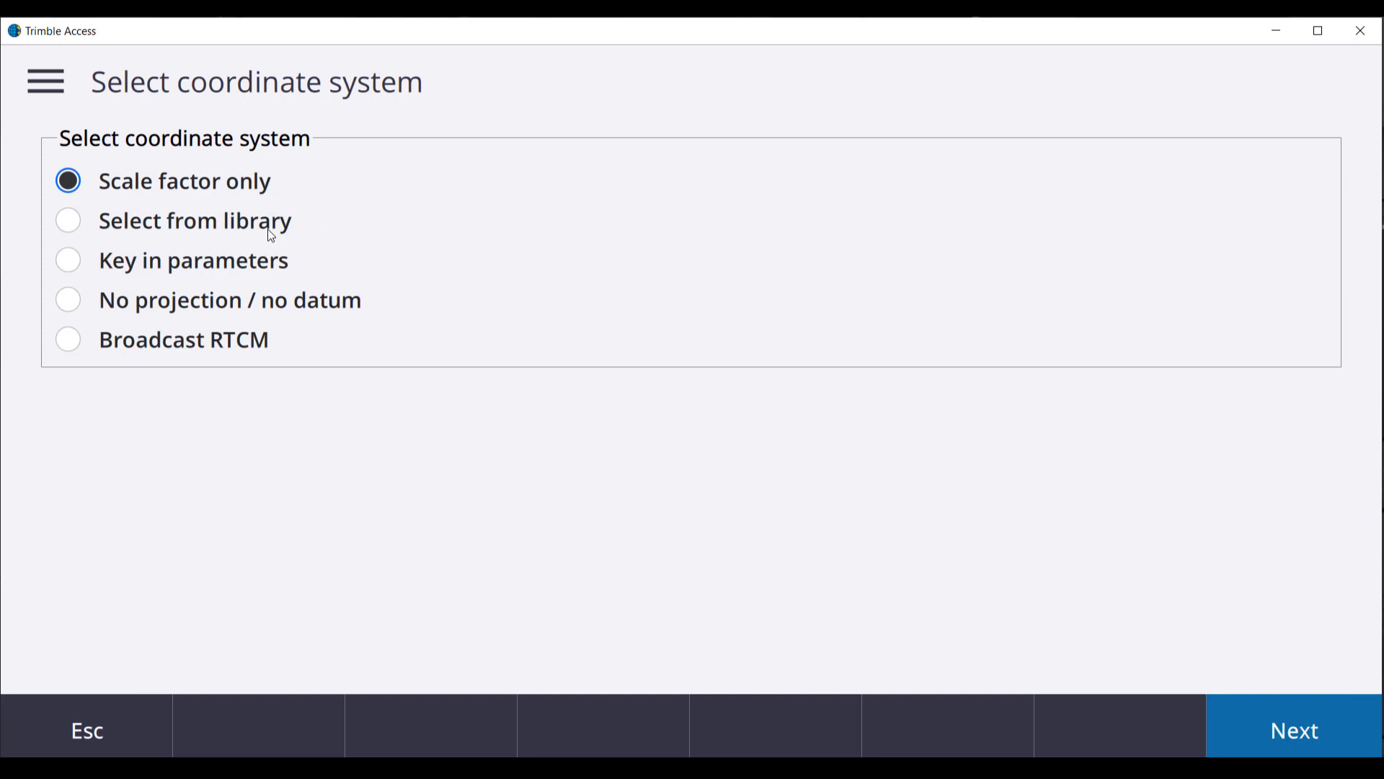
click(68, 220)
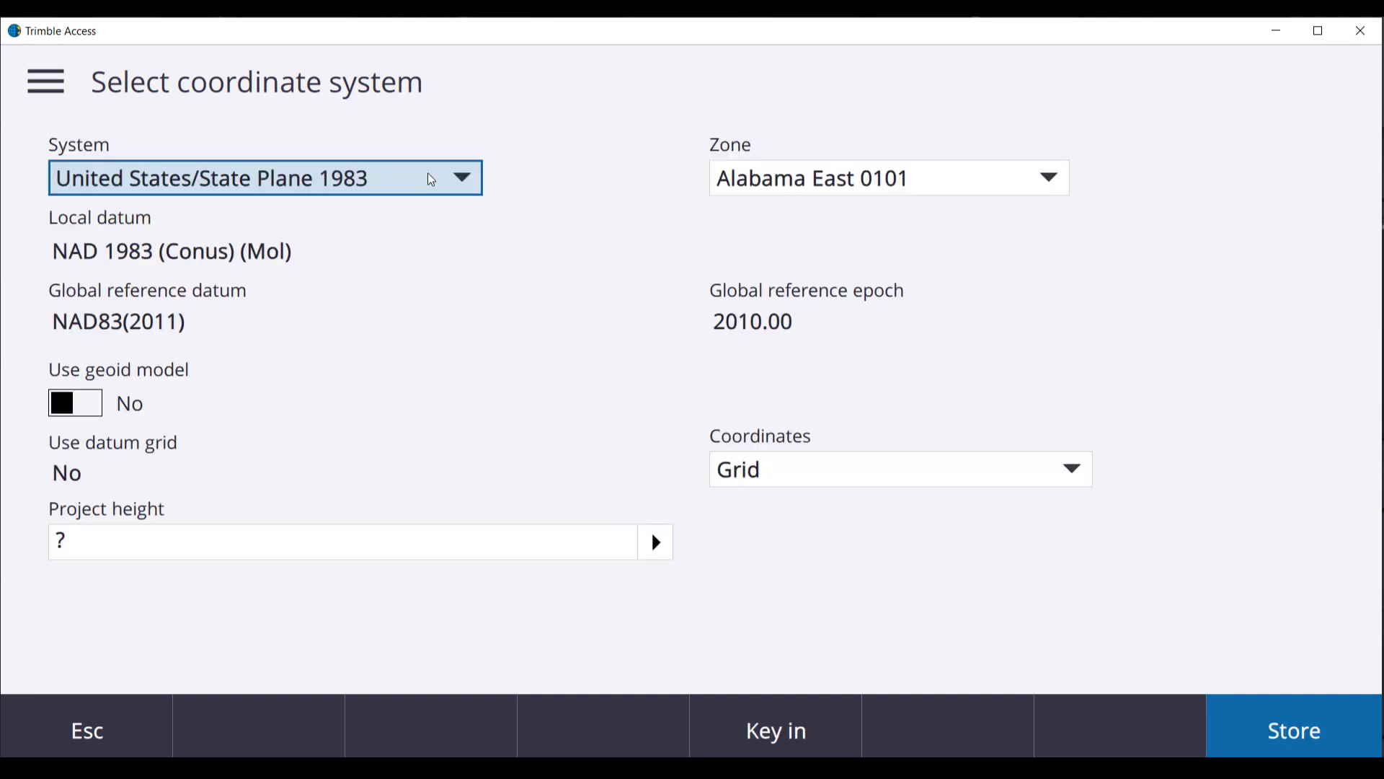
click(460, 177)
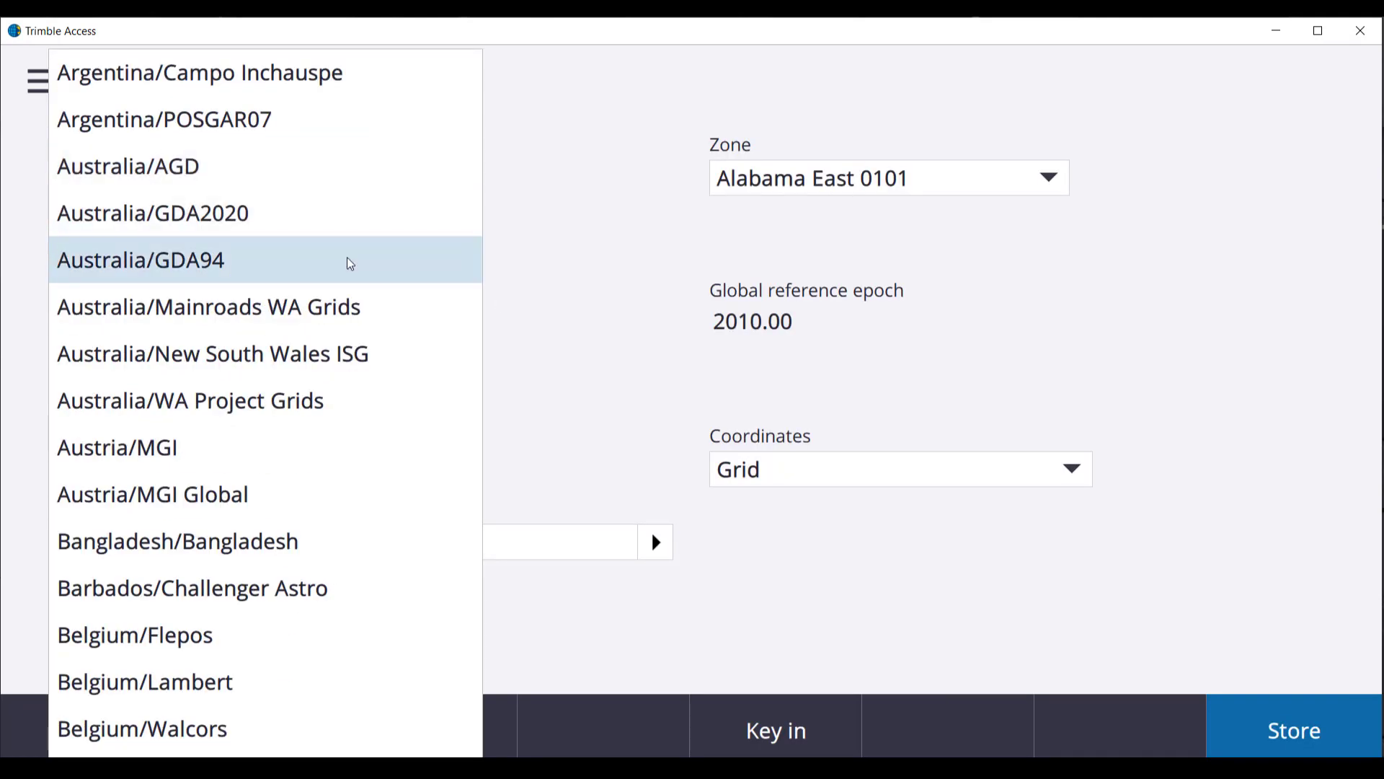
click(141, 260)
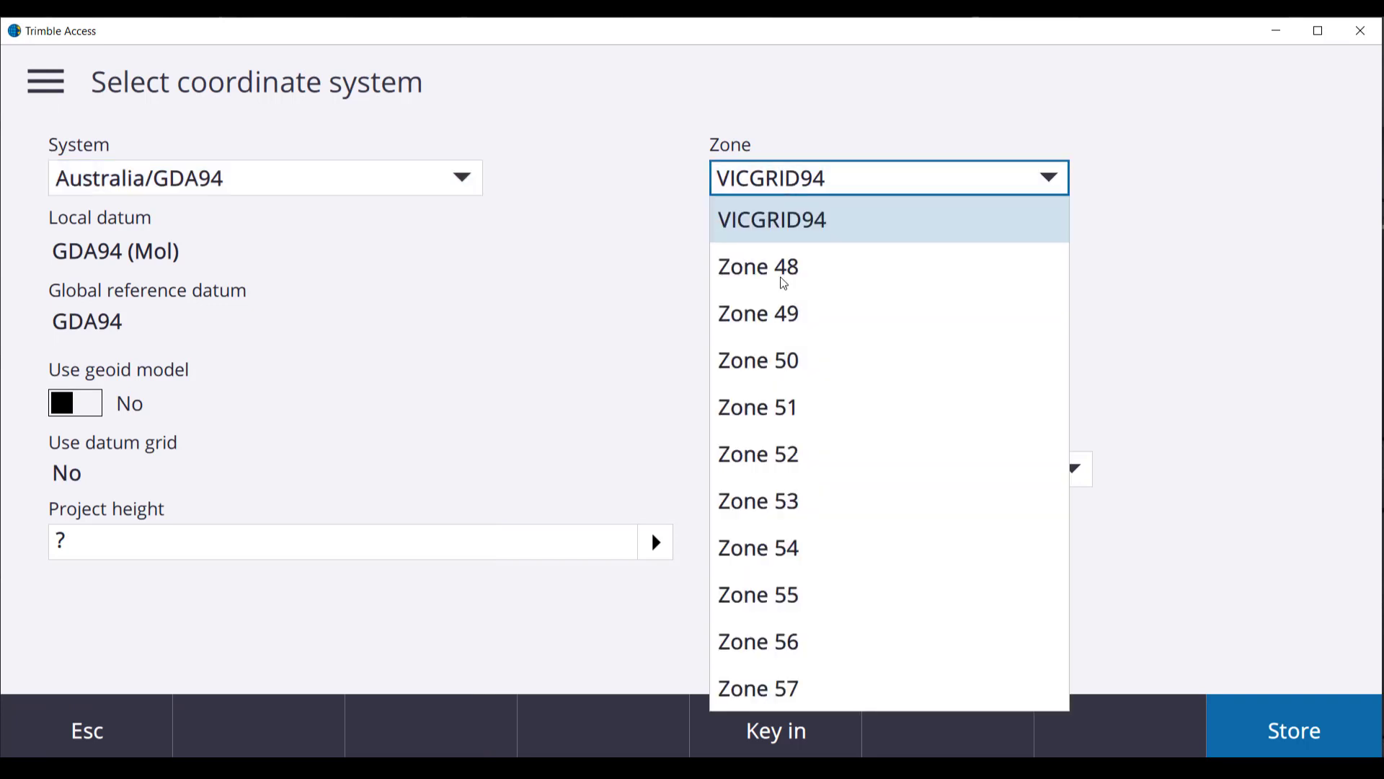
click(756, 641)
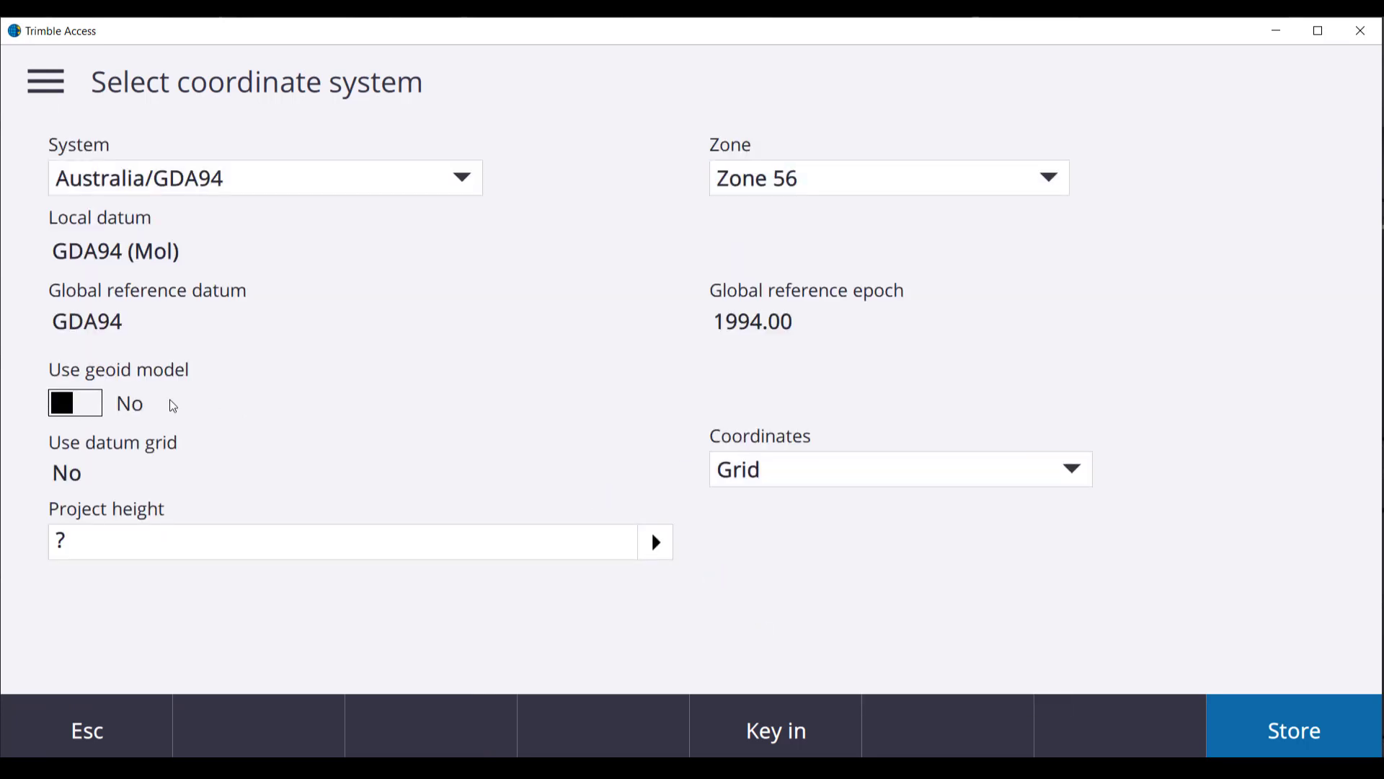
click(75, 402)
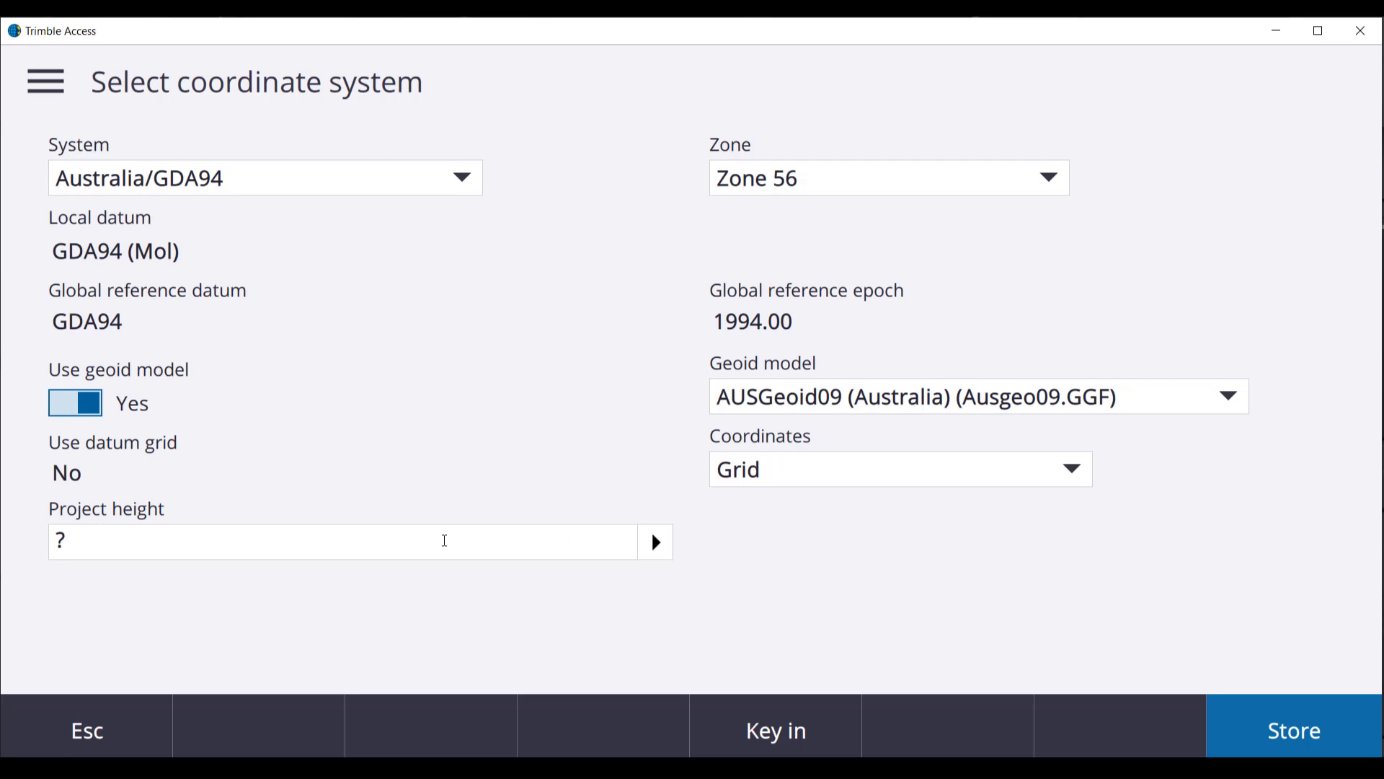
text(10)
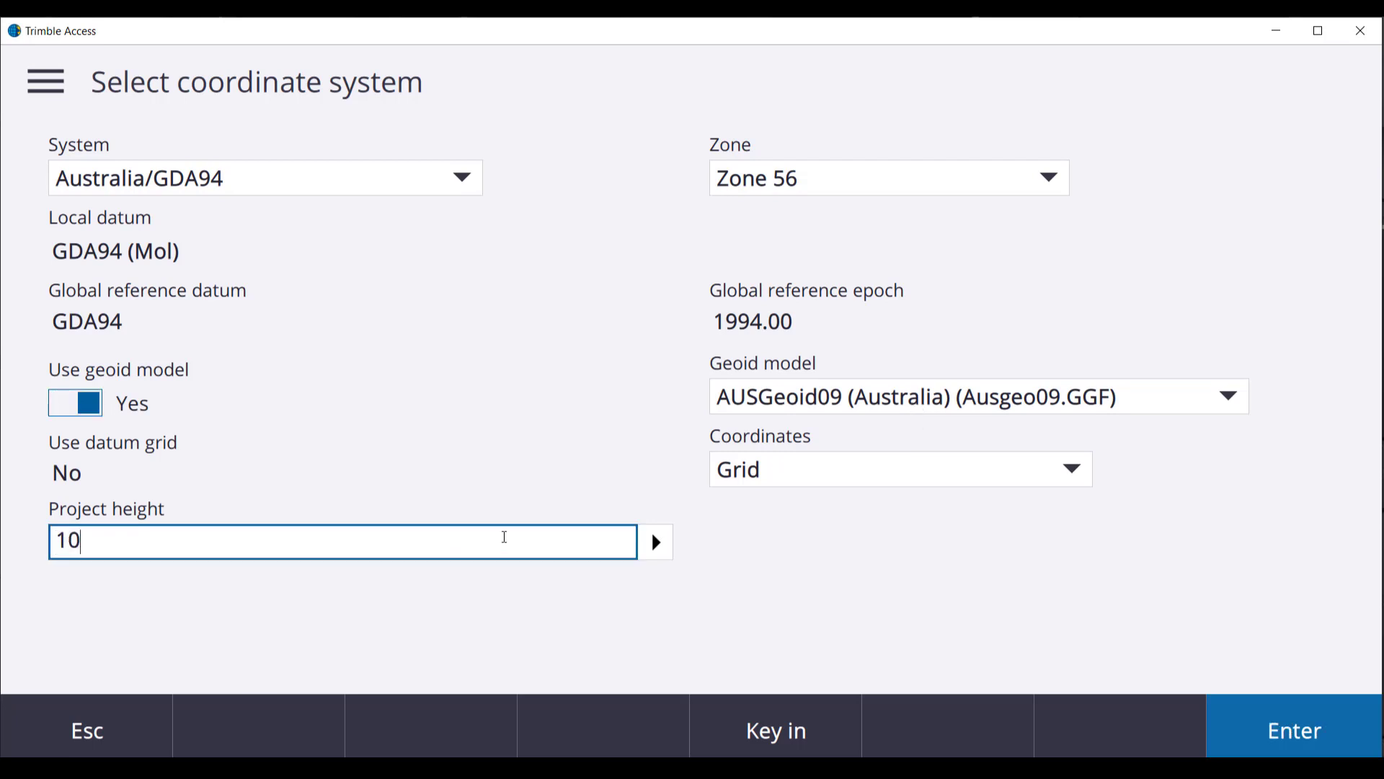
mouse_move(1295, 730)
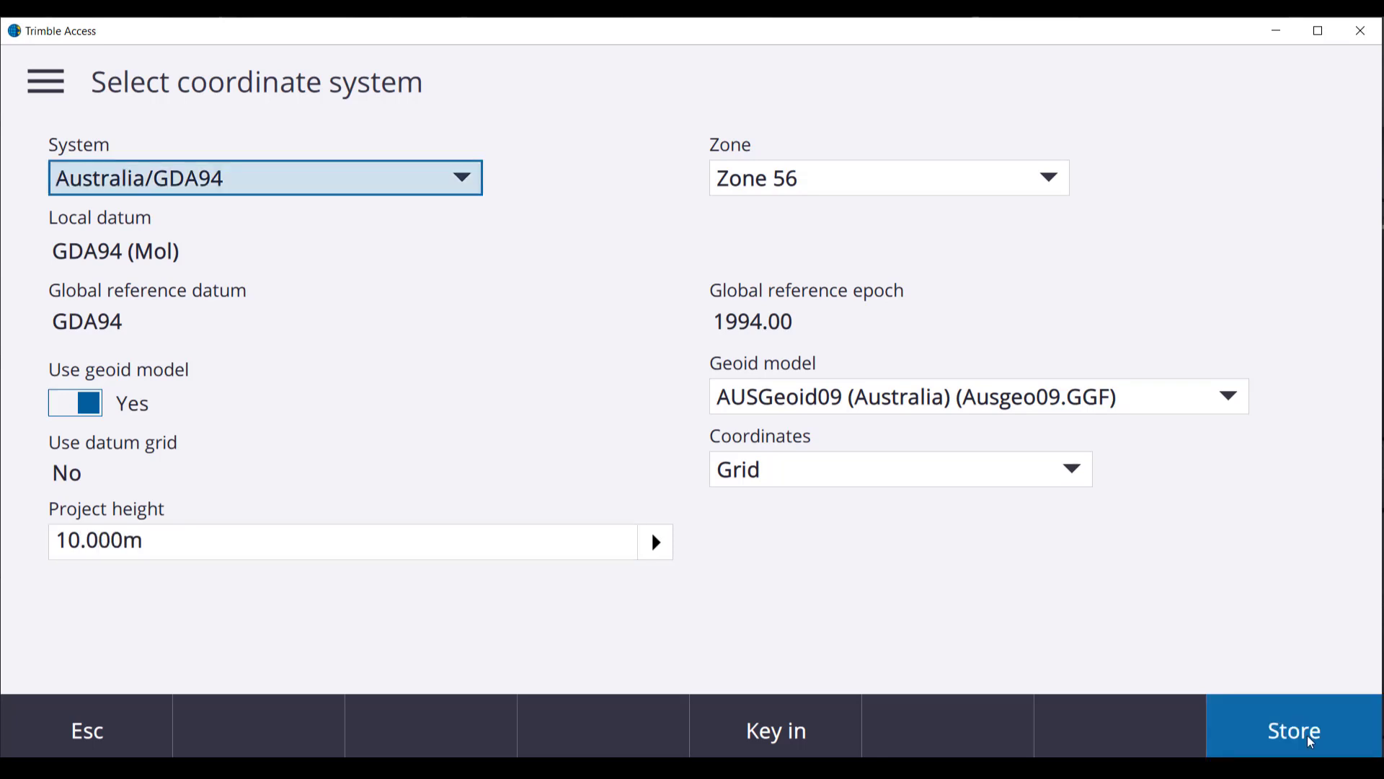
Store the coordinate system, create the VRS job and accept the auto-connect options
click(1294, 731)
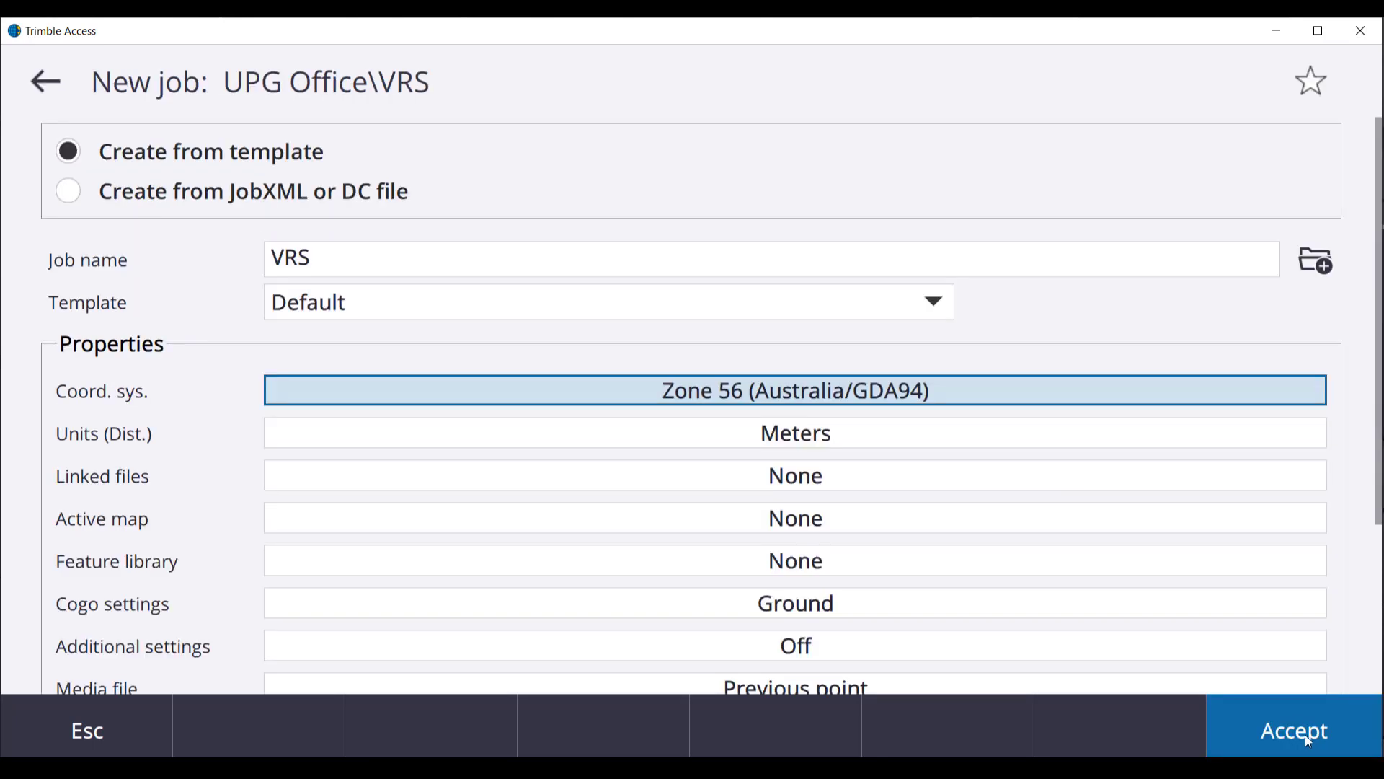
scroll(down, 3)
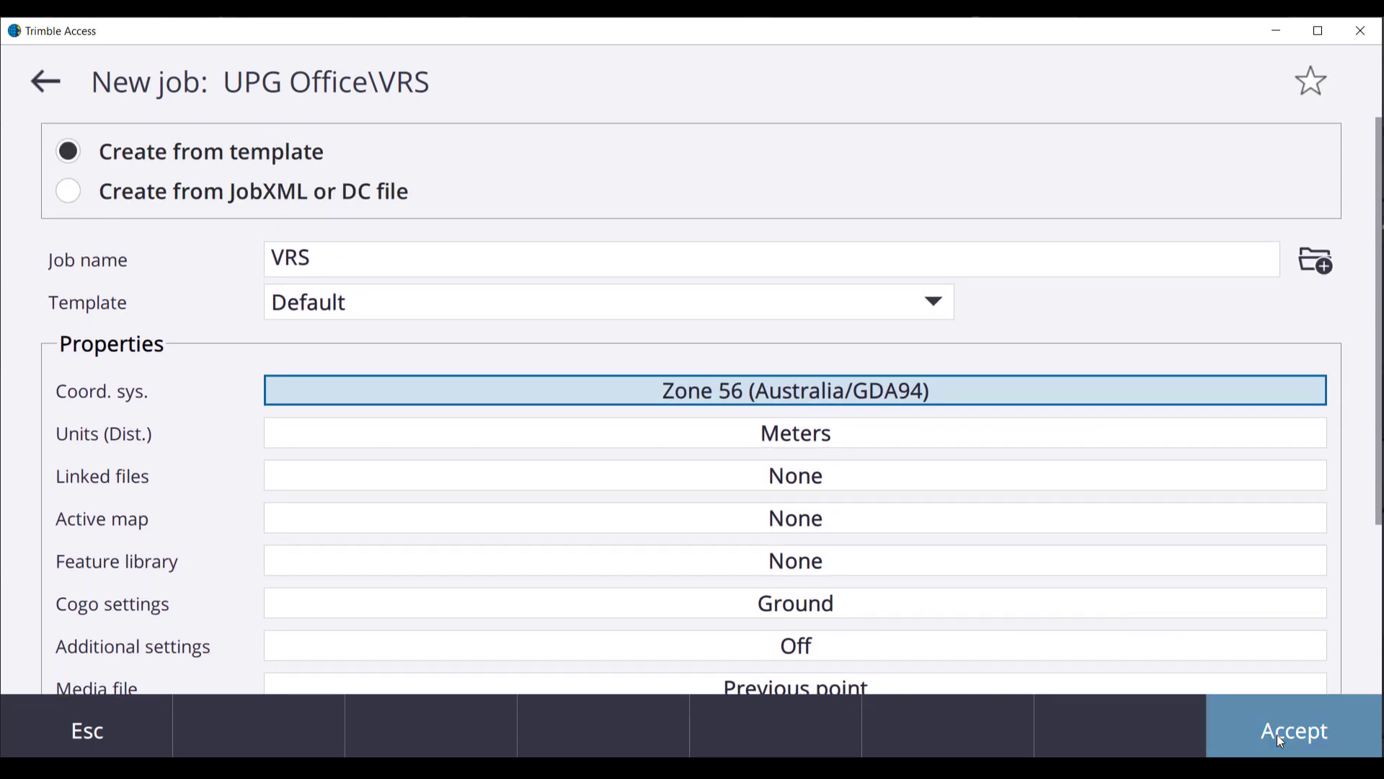
click(1293, 731)
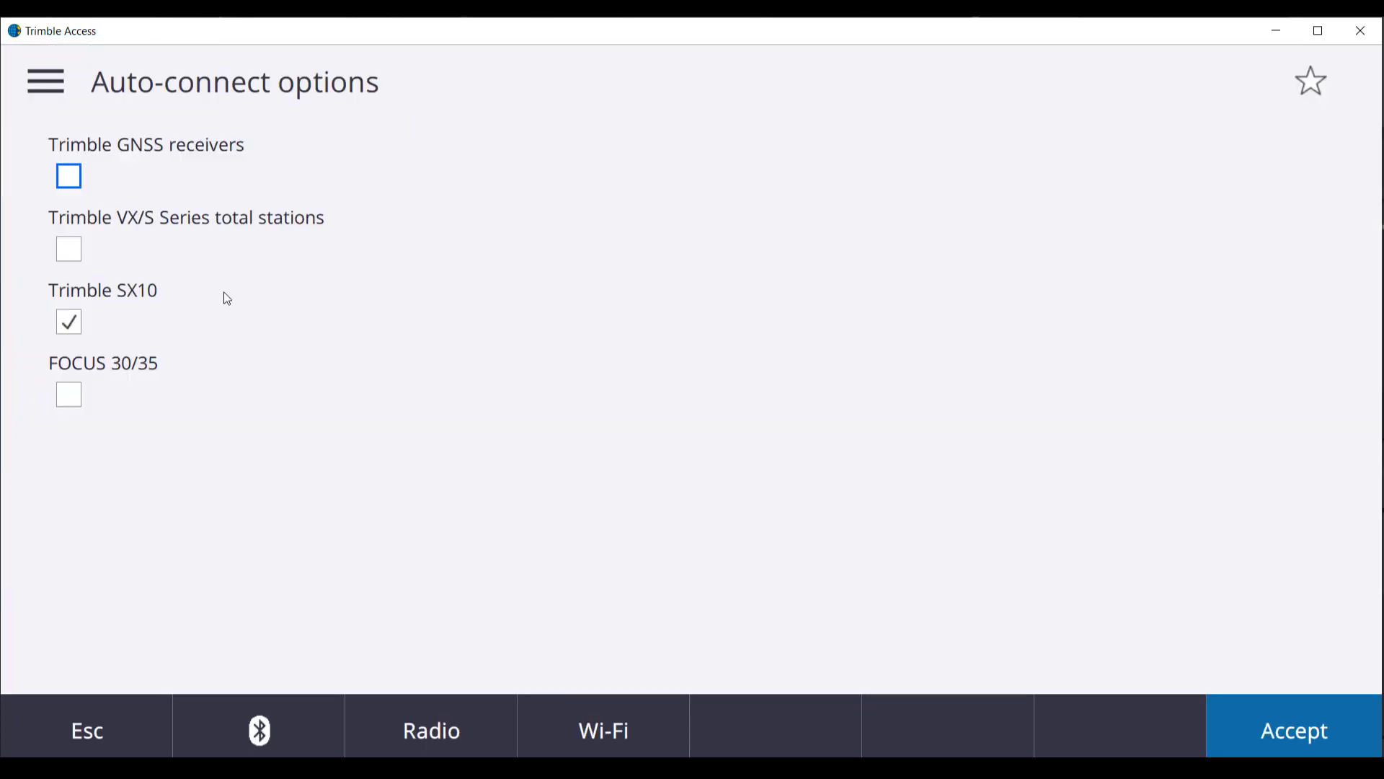
click(68, 176)
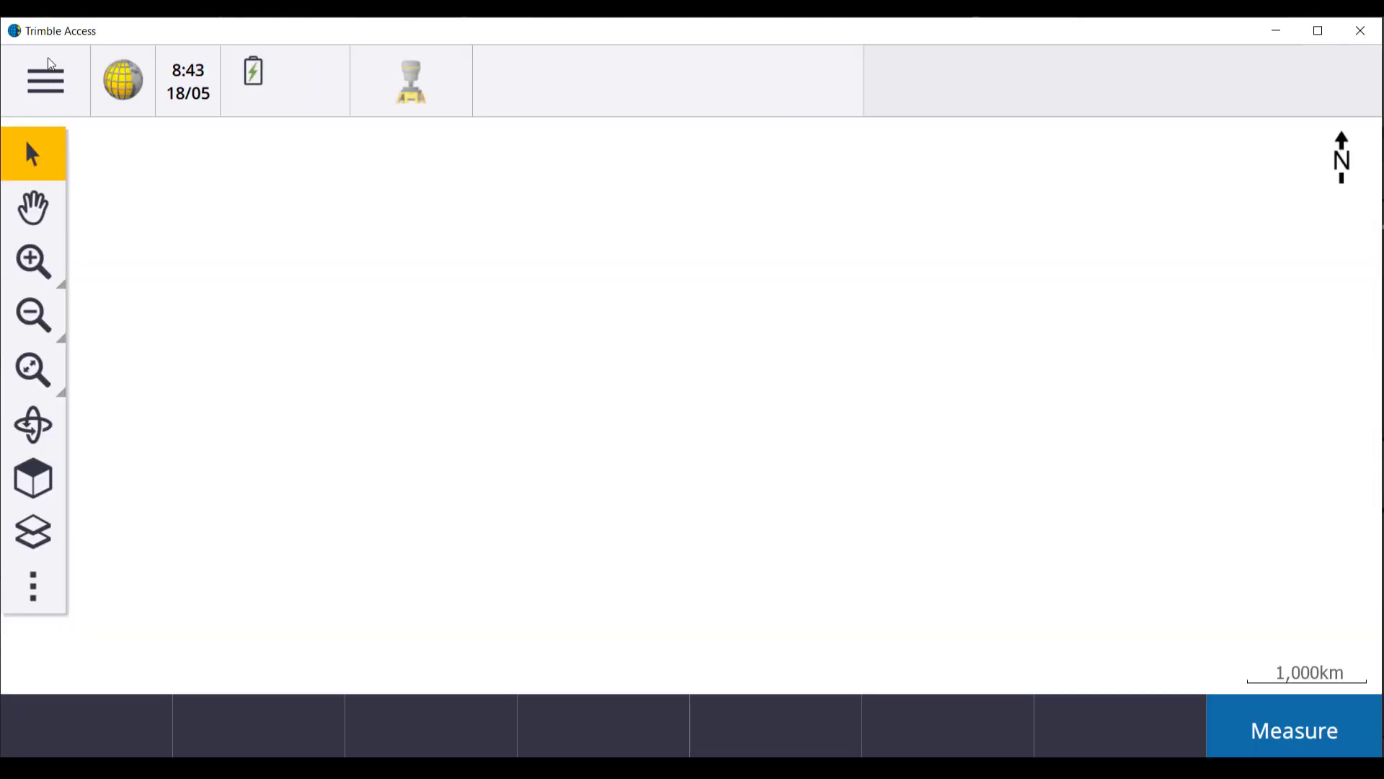
Add a new survey style under Settings > Survey Styles named 'VRS Now'
click(46, 81)
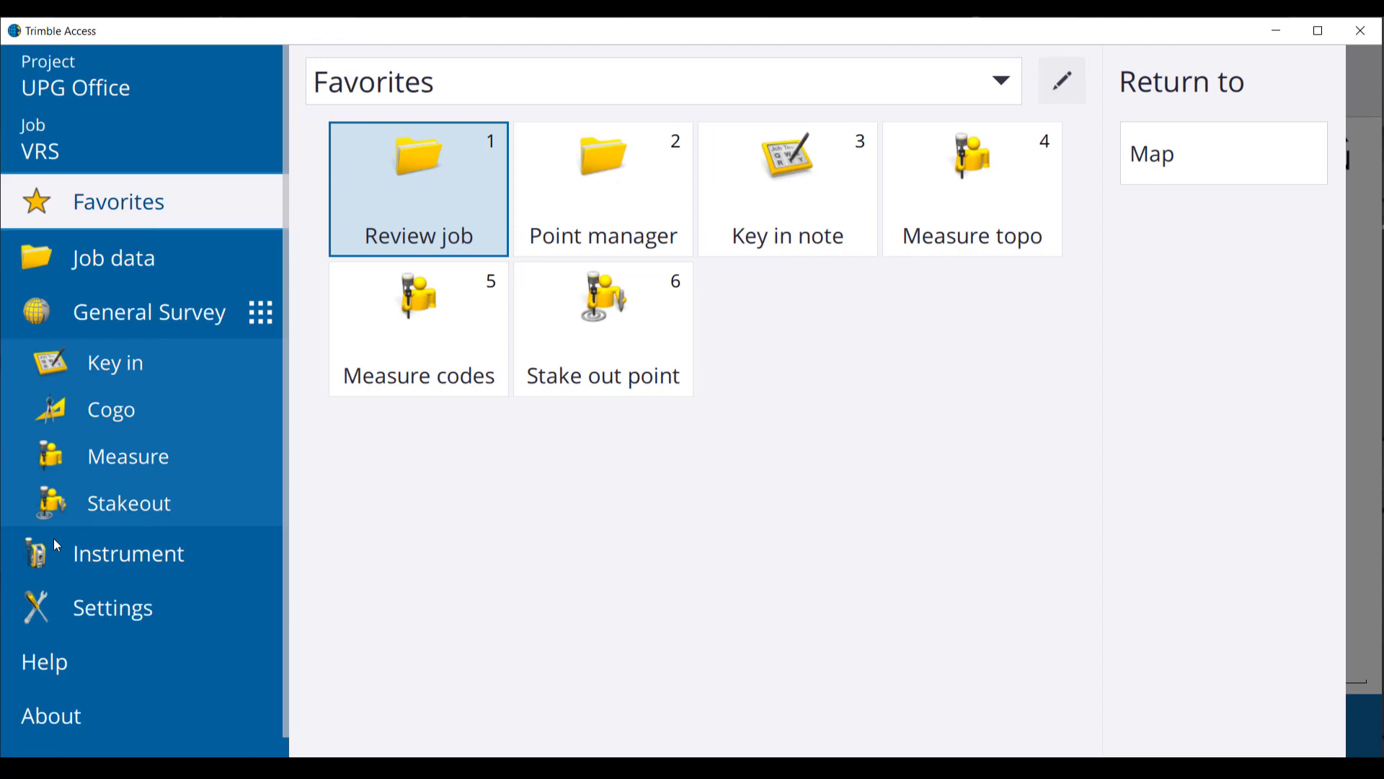
click(112, 607)
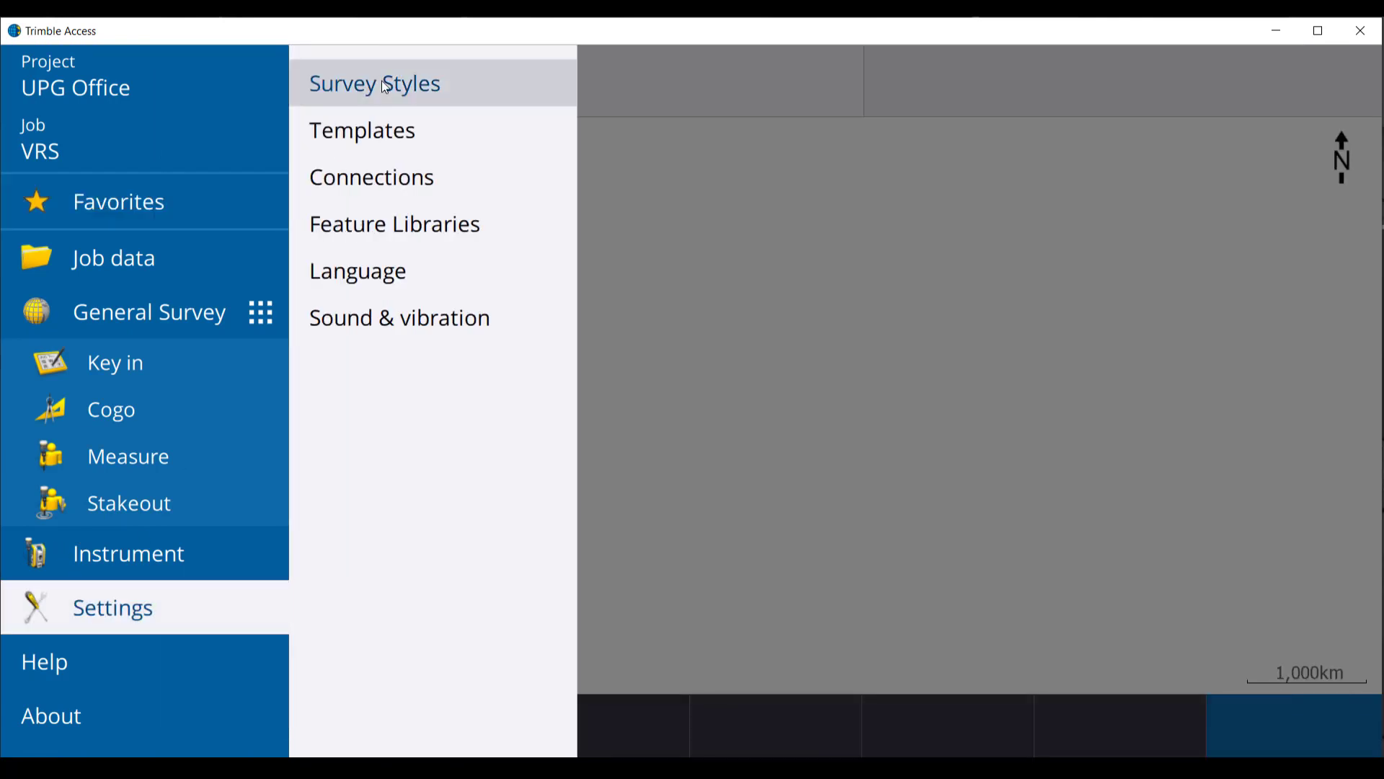
click(374, 83)
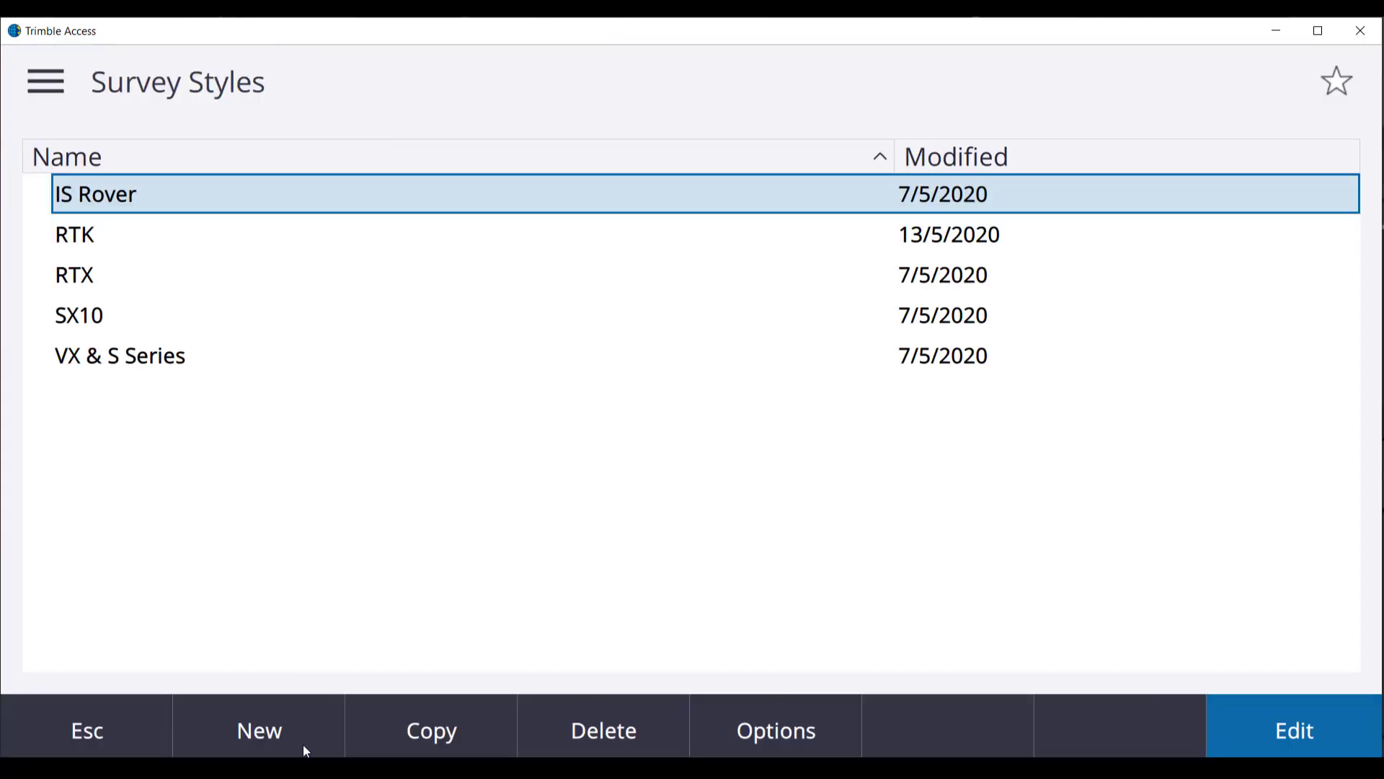
click(258, 731)
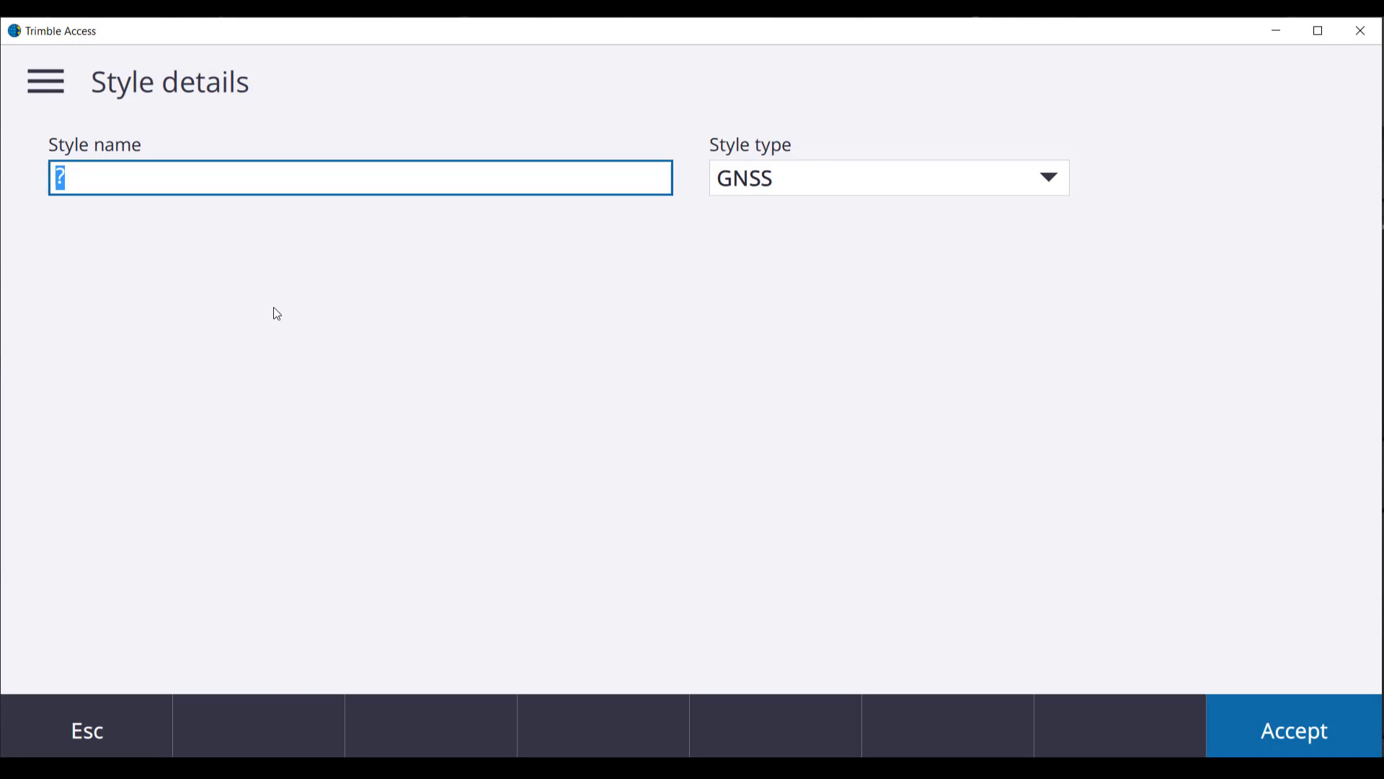
text(VRS Now)
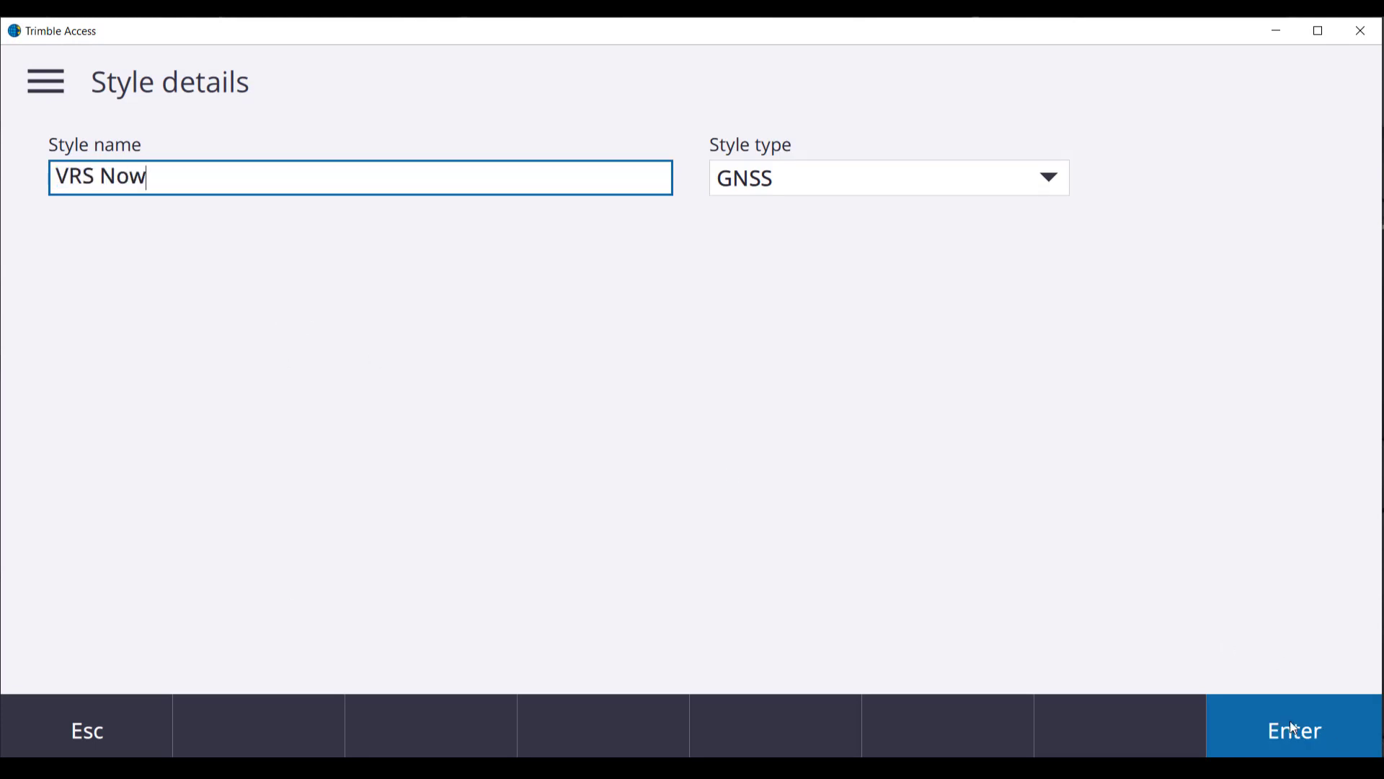
Set rover options to VRS (CMR), R10 Internal antenna, with QZSS, BeiDou and tilt enabled
click(1293, 728)
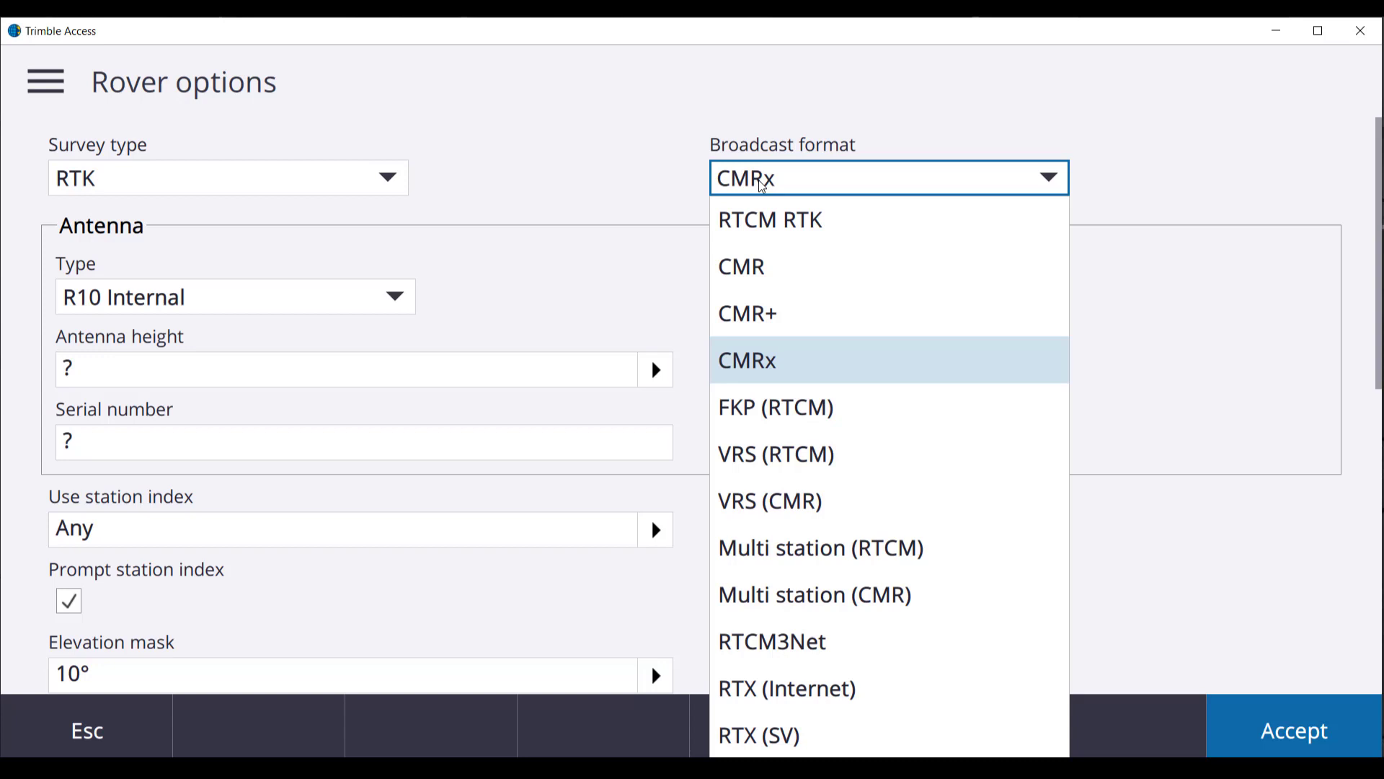
click(769, 501)
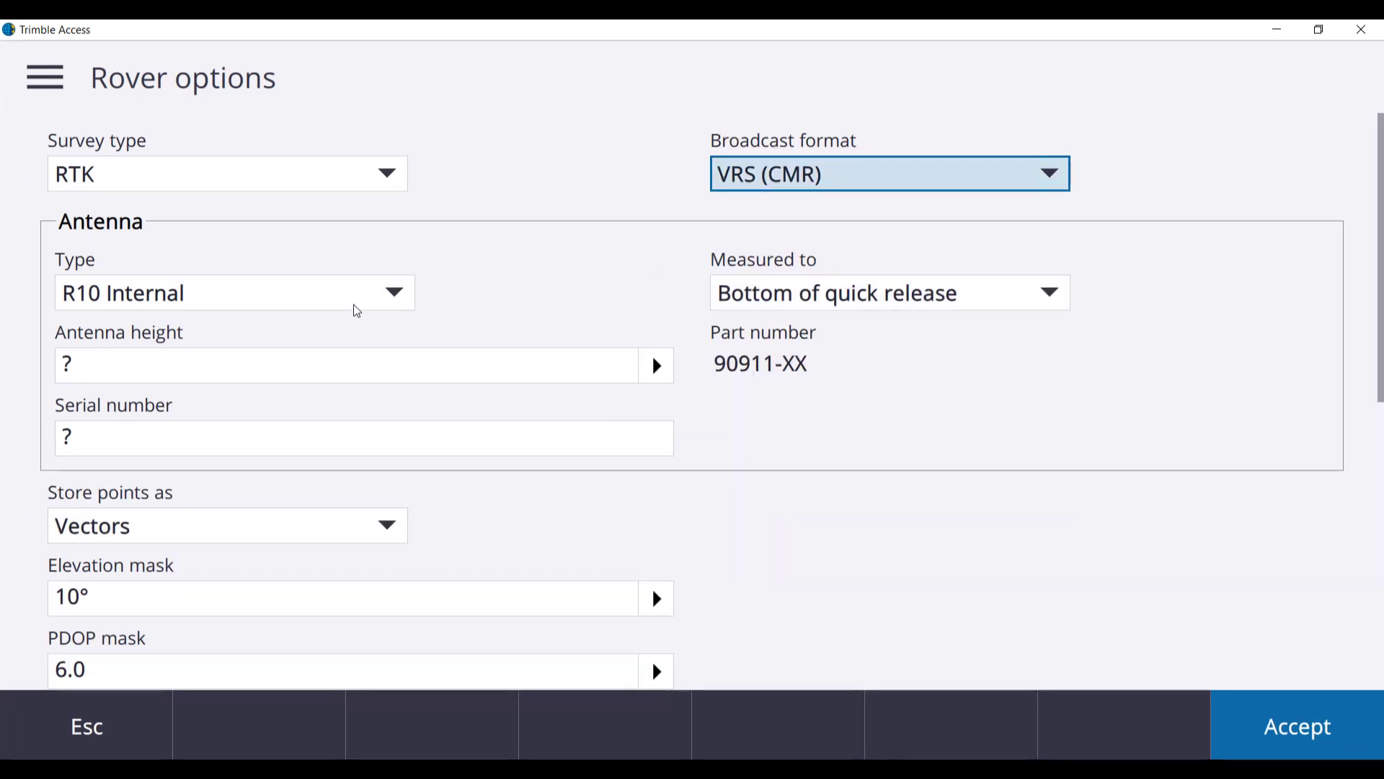
click(393, 292)
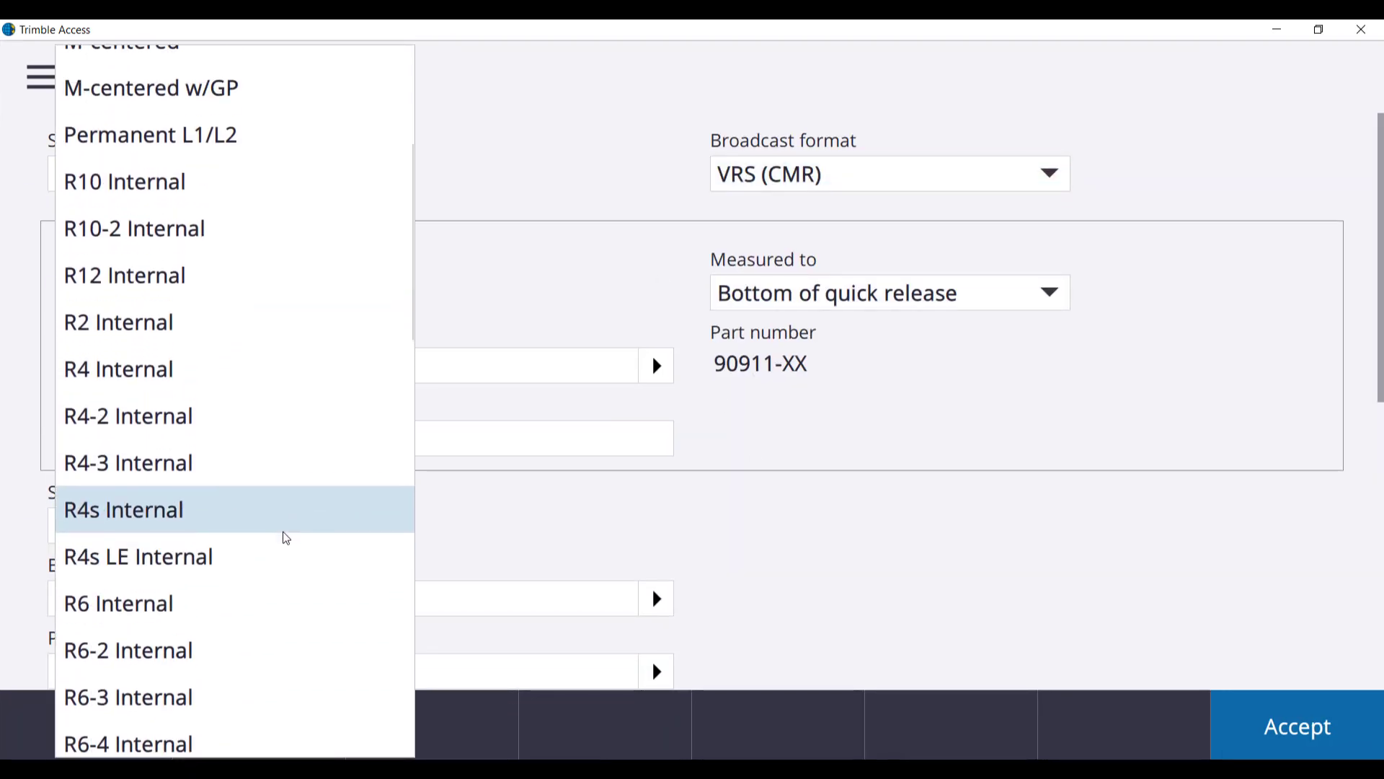
mouse_move(247, 181)
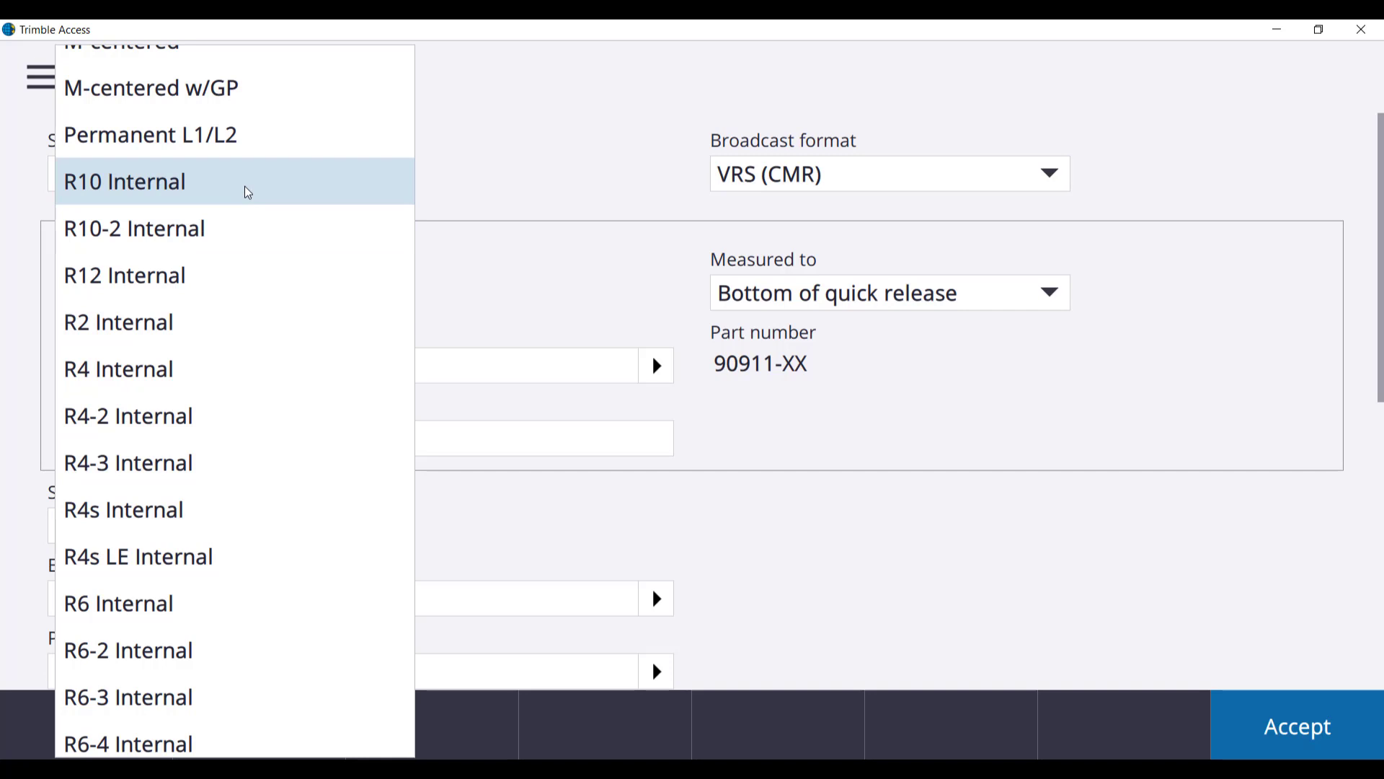
click(124, 181)
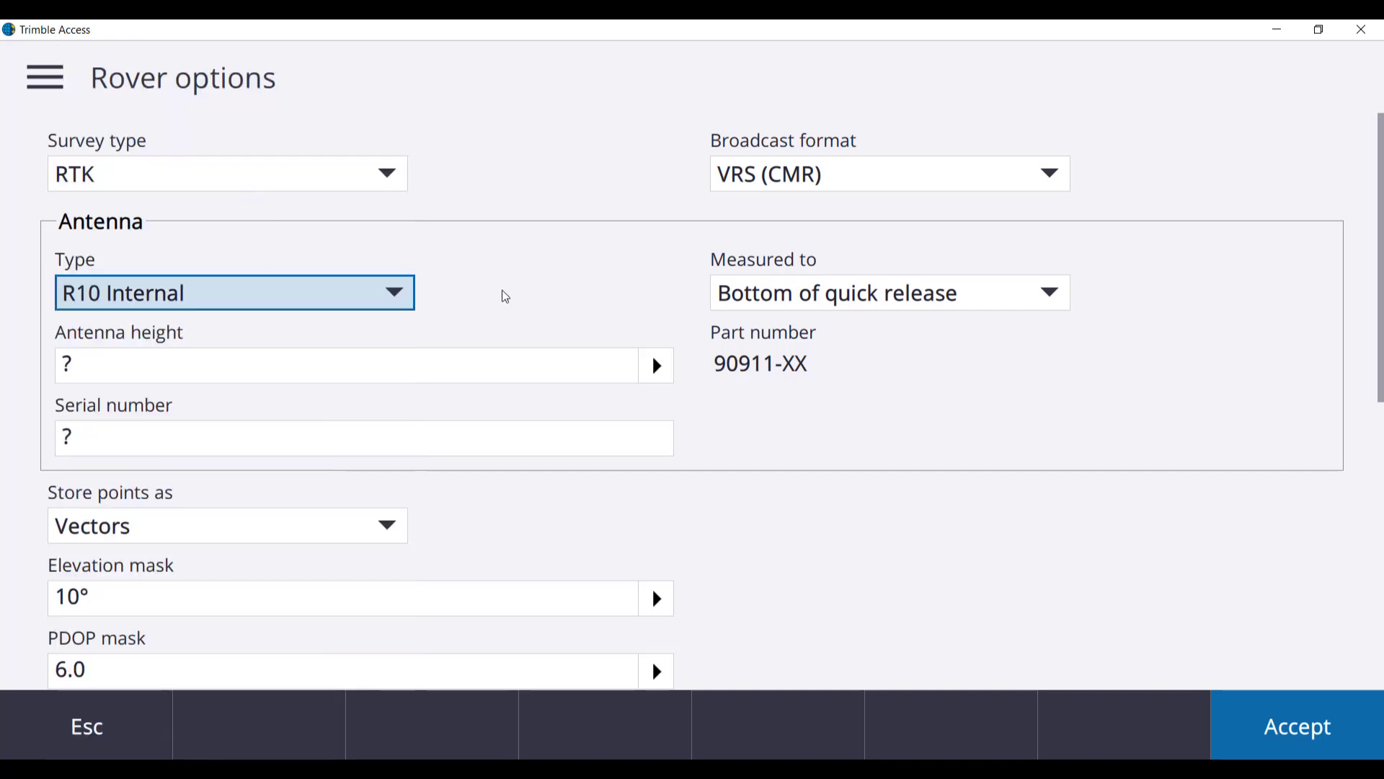
scroll(down, 3)
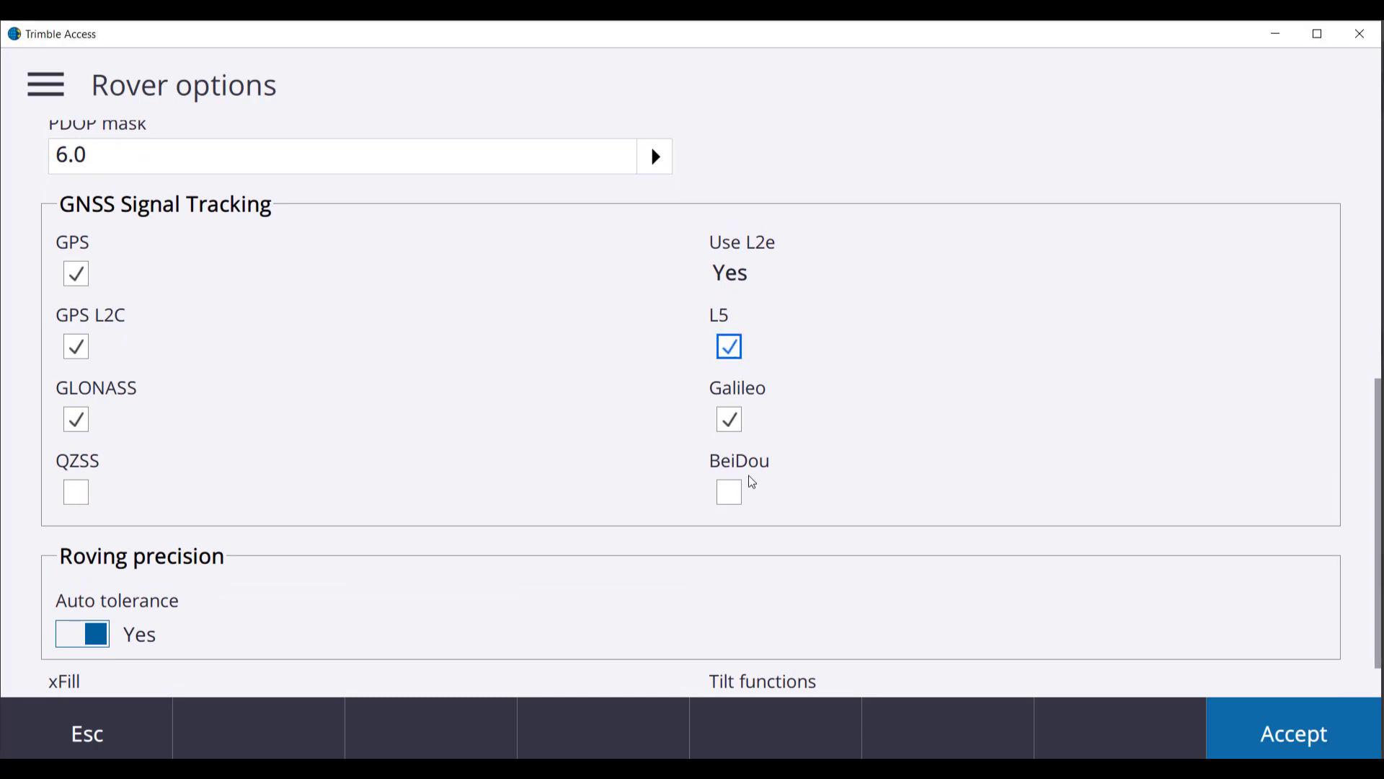
click(728, 492)
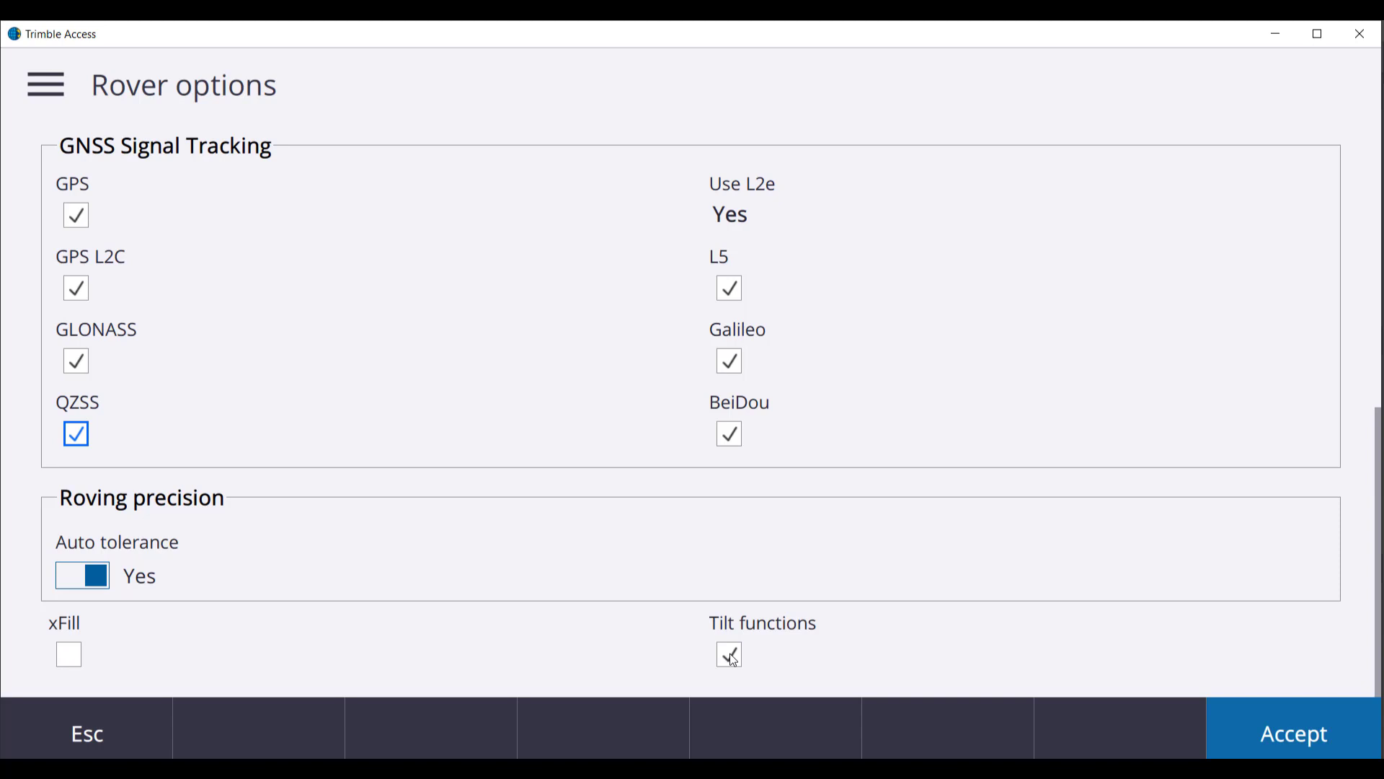
click(729, 654)
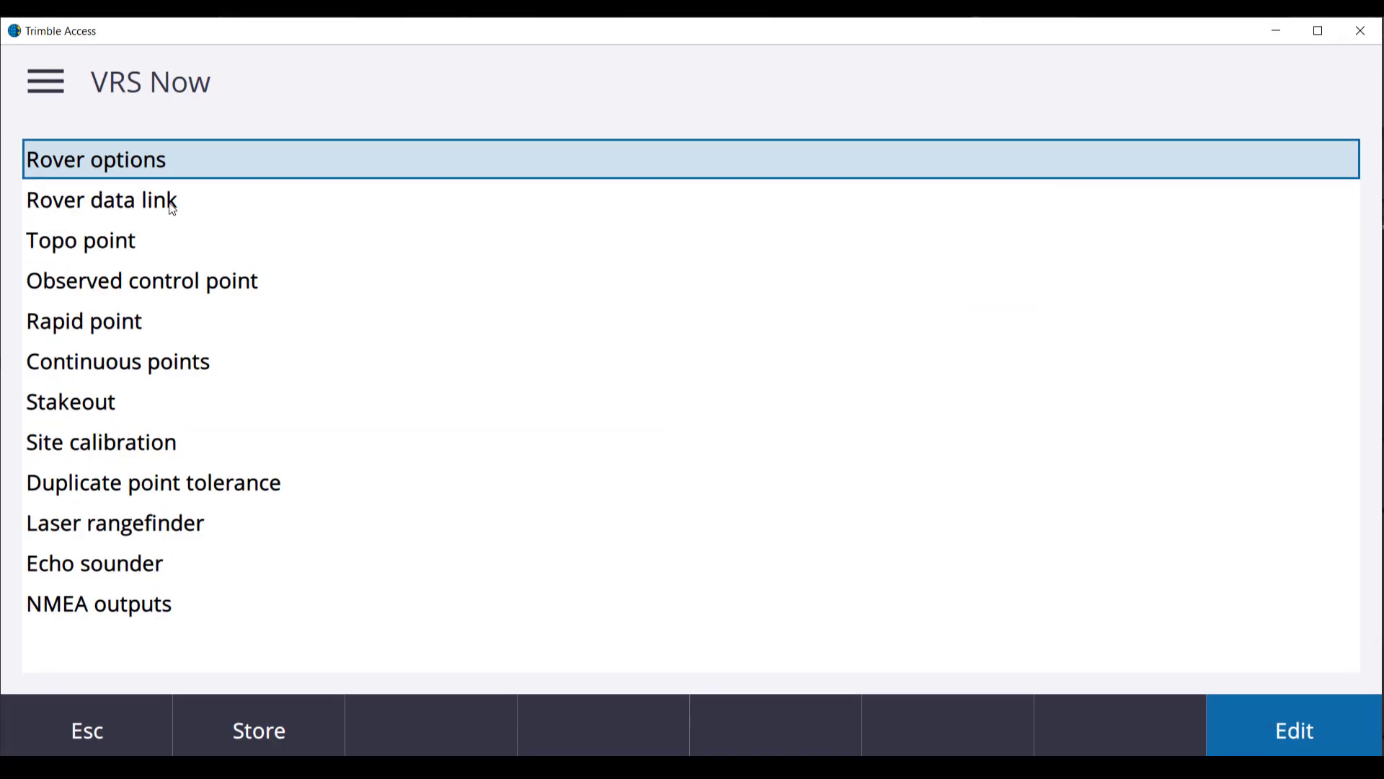
Set the rover data link type to Internet connection
click(101, 200)
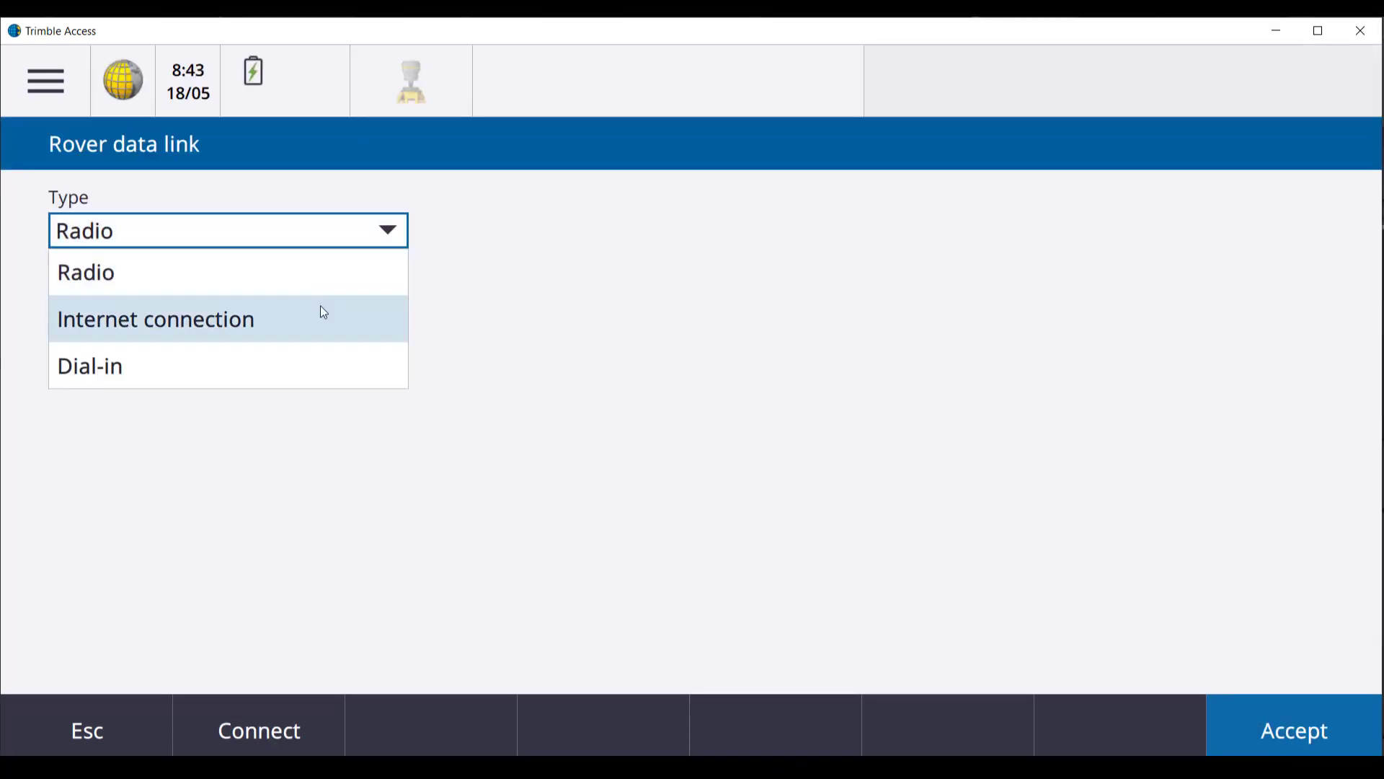
click(156, 319)
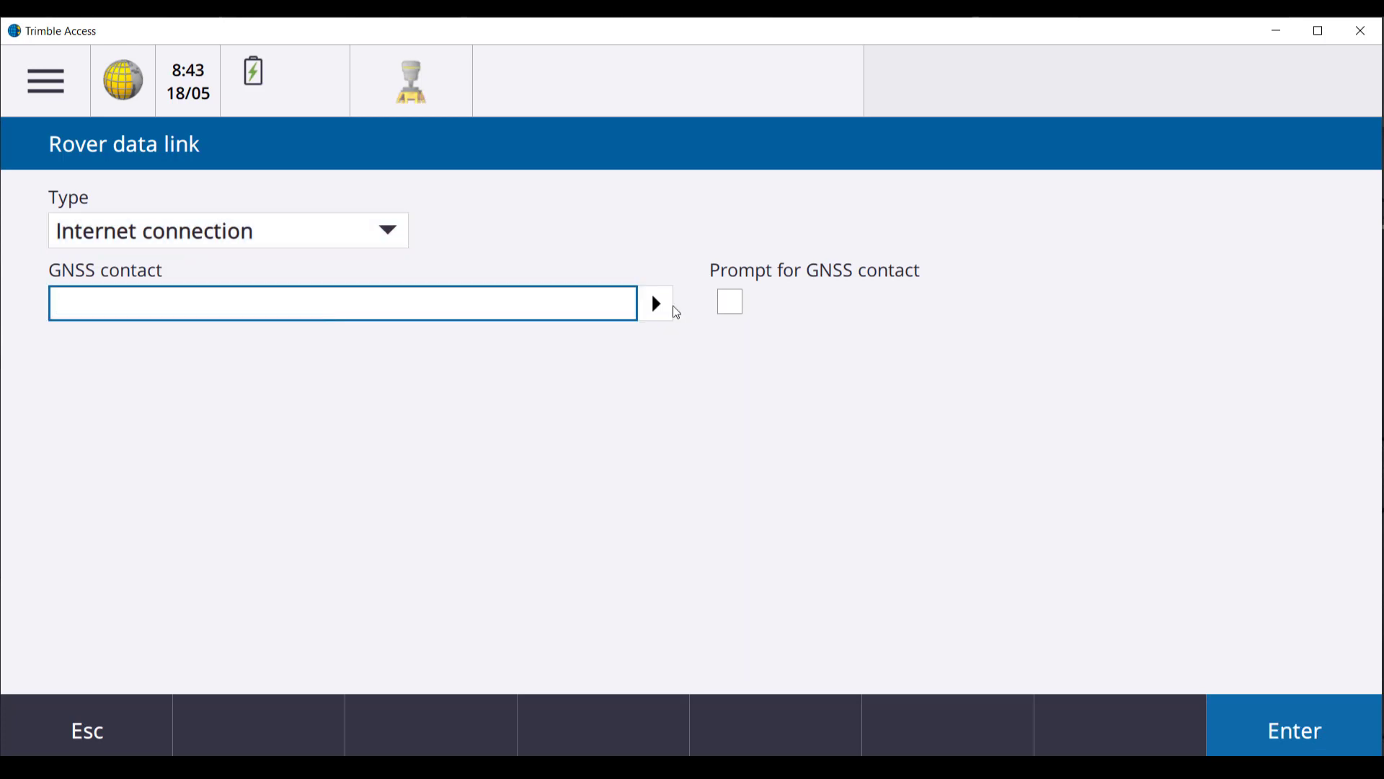
Create a new GNSS contact named 'VRS Now' and choose its network connection
click(656, 303)
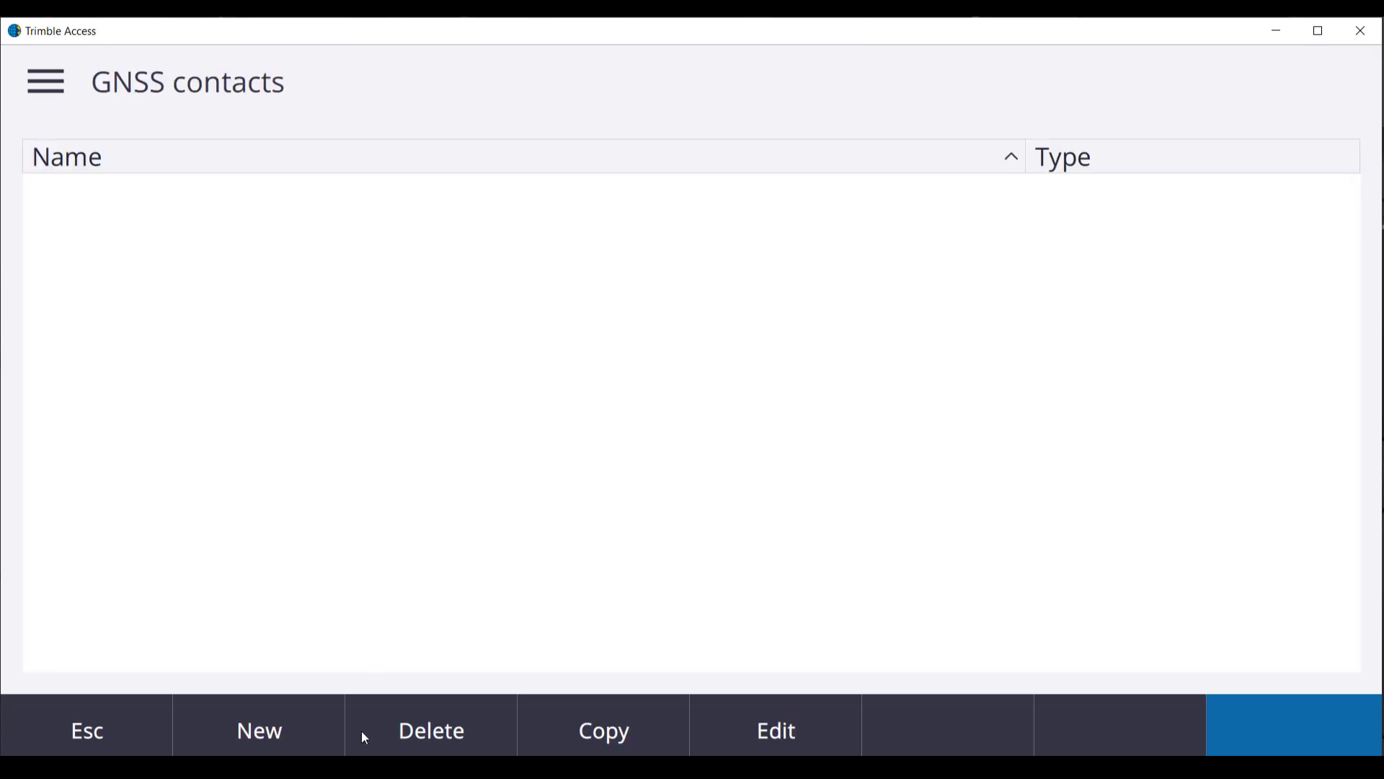
click(259, 731)
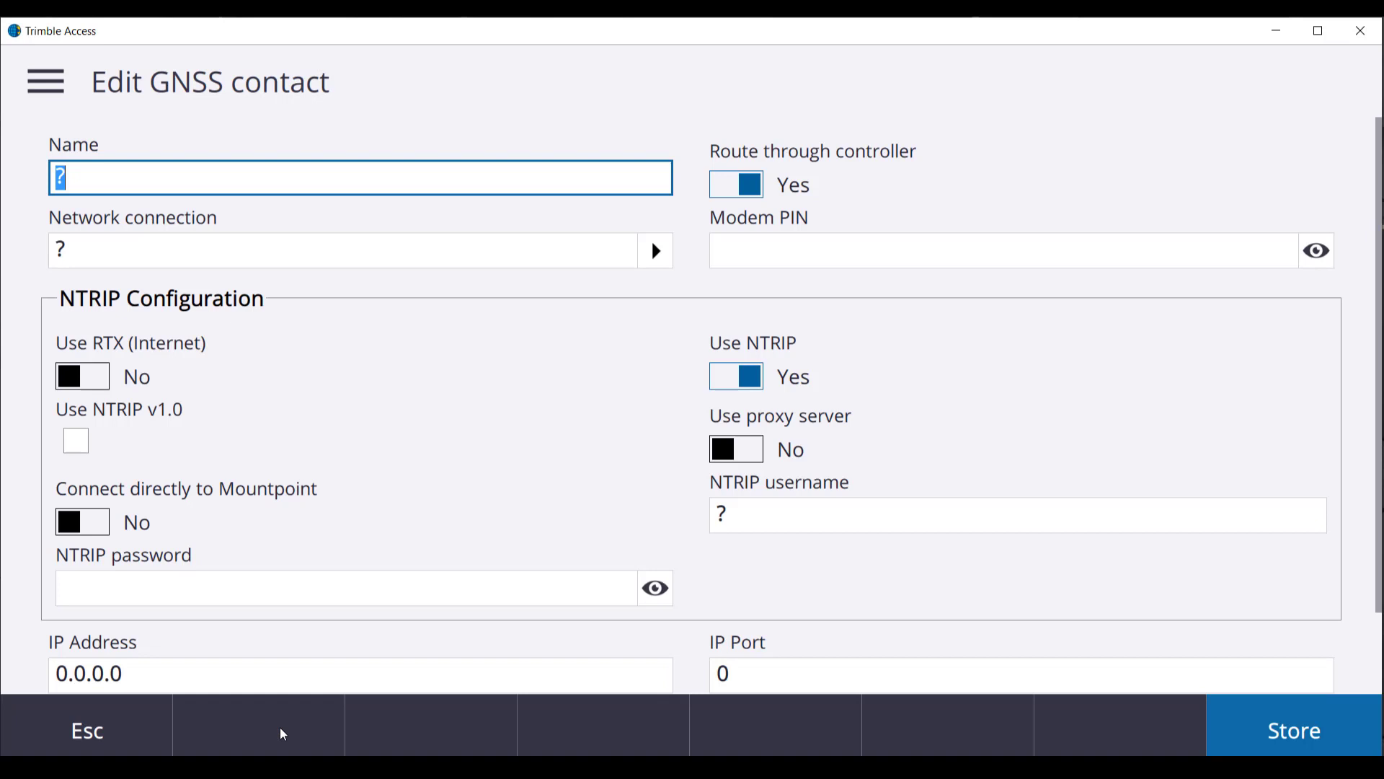
text(VRS Now)
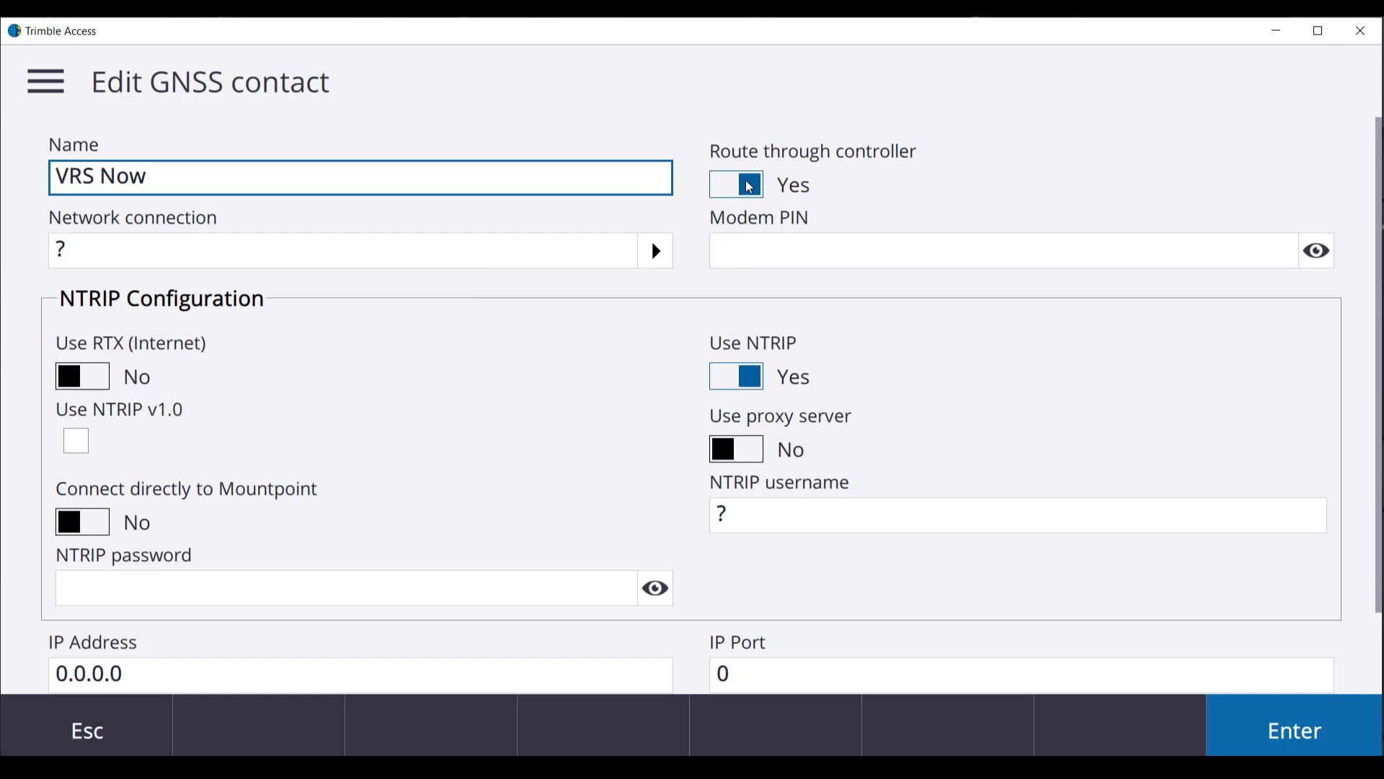
click(655, 250)
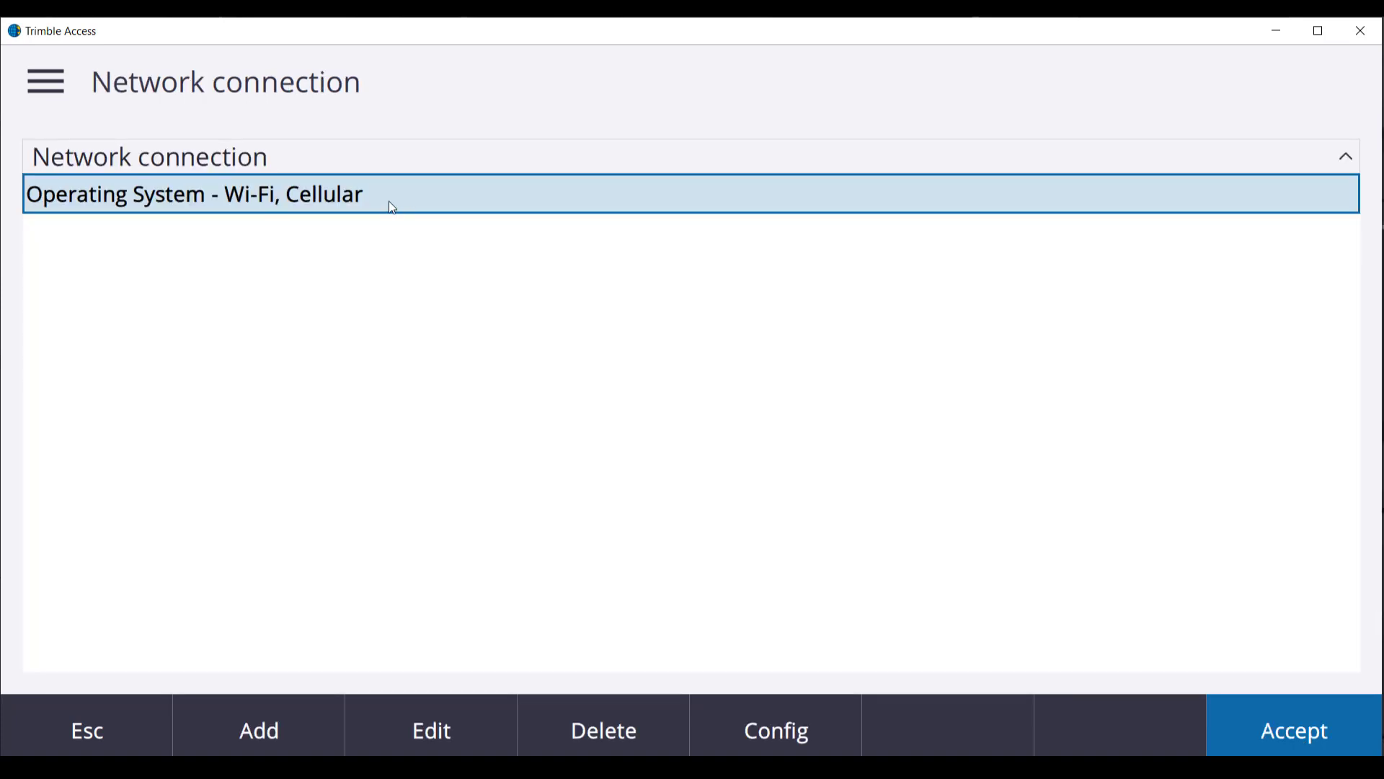
mouse_move(1181, 706)
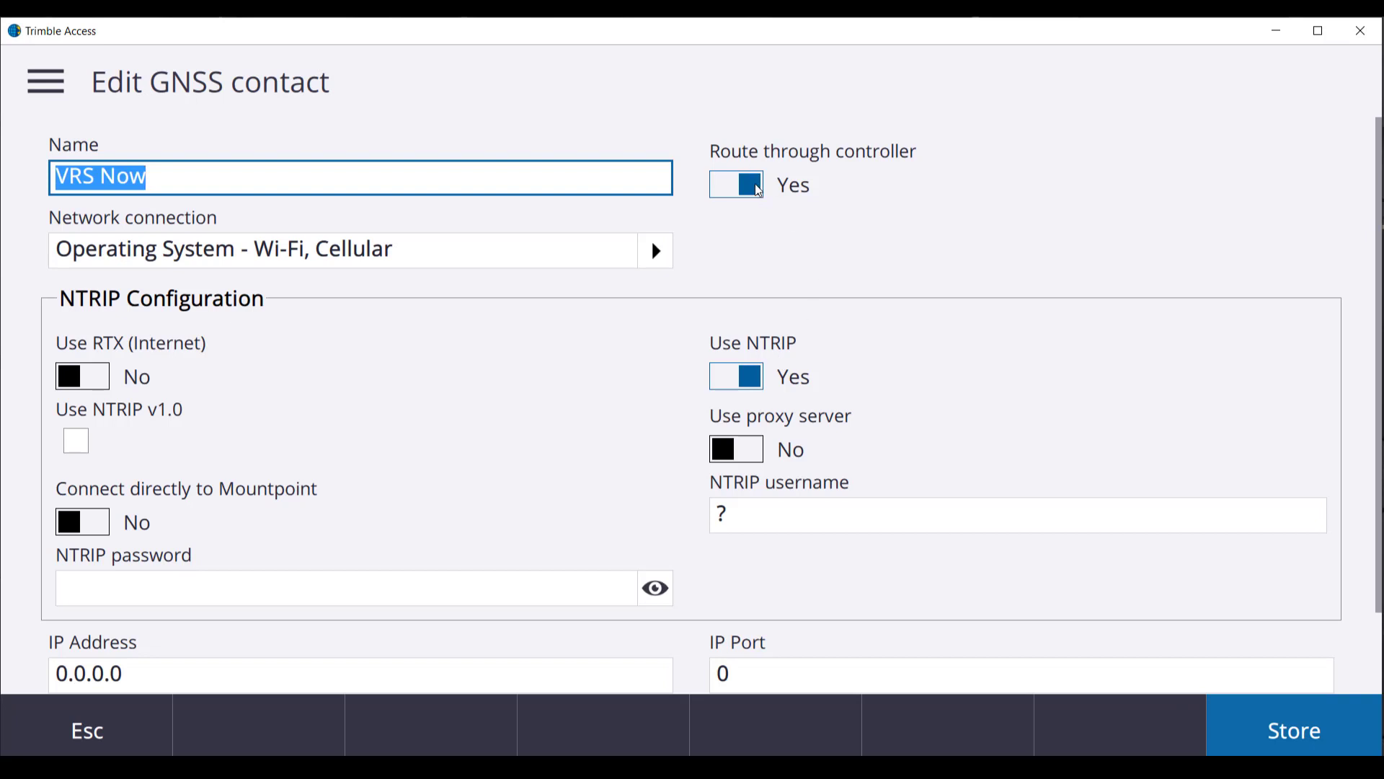
mouse_move(744, 449)
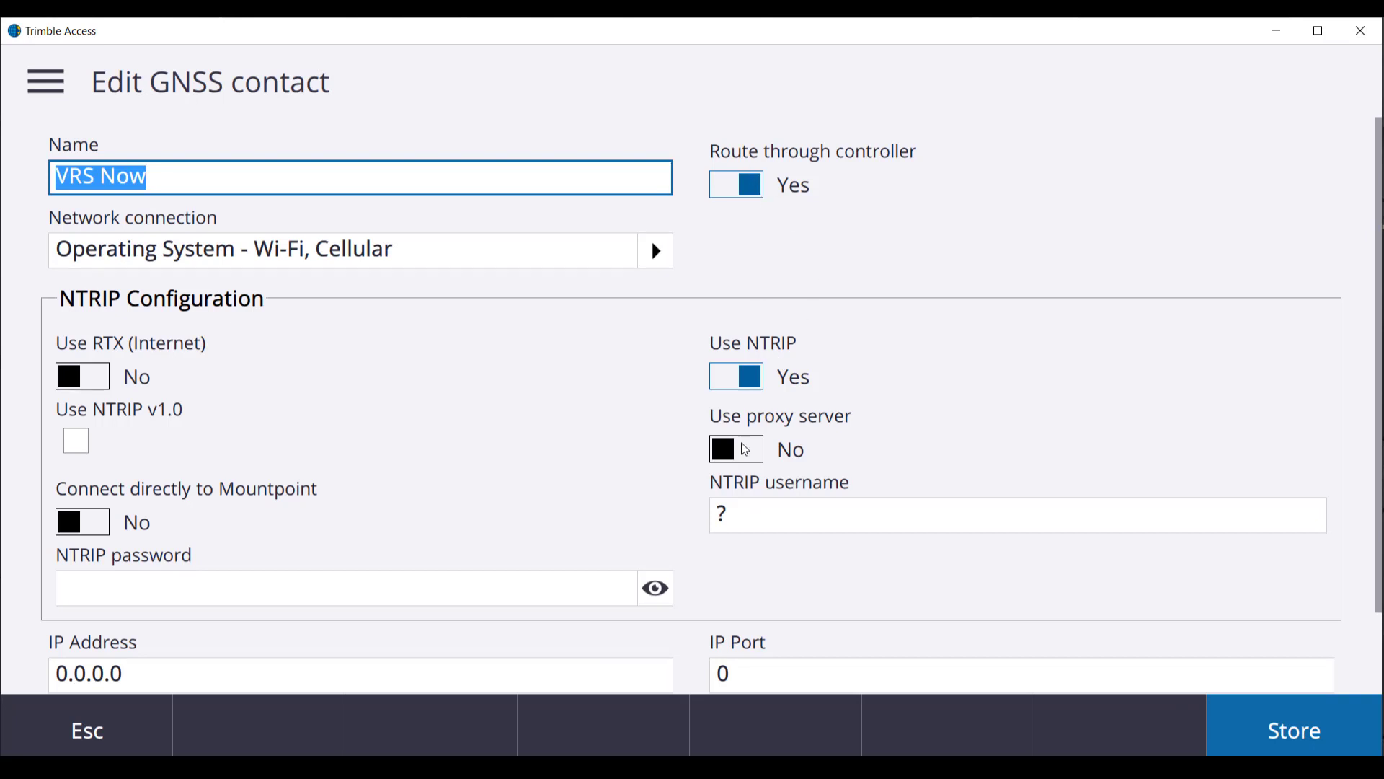
Enter NTRIP username 'upgdem' and the password for the contact
click(1015, 515)
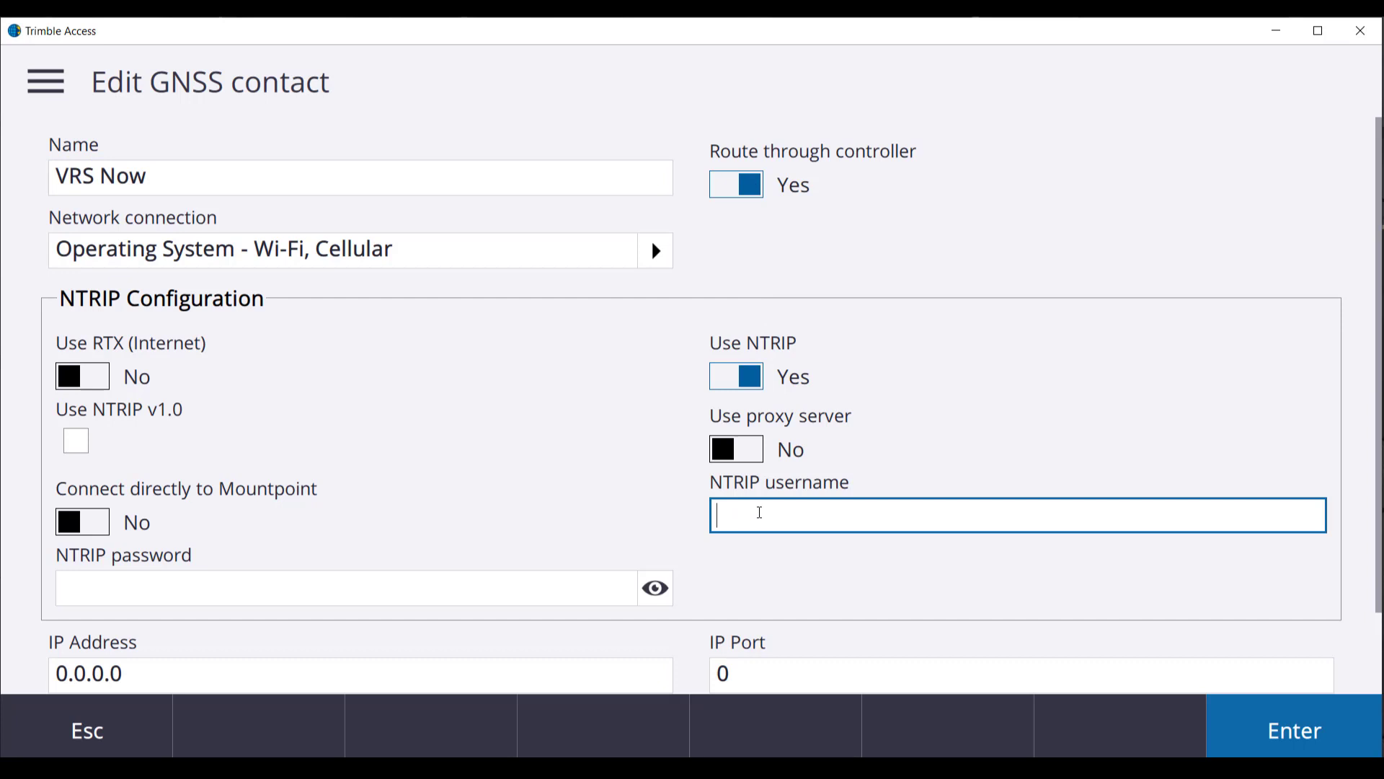
text(upgdem)
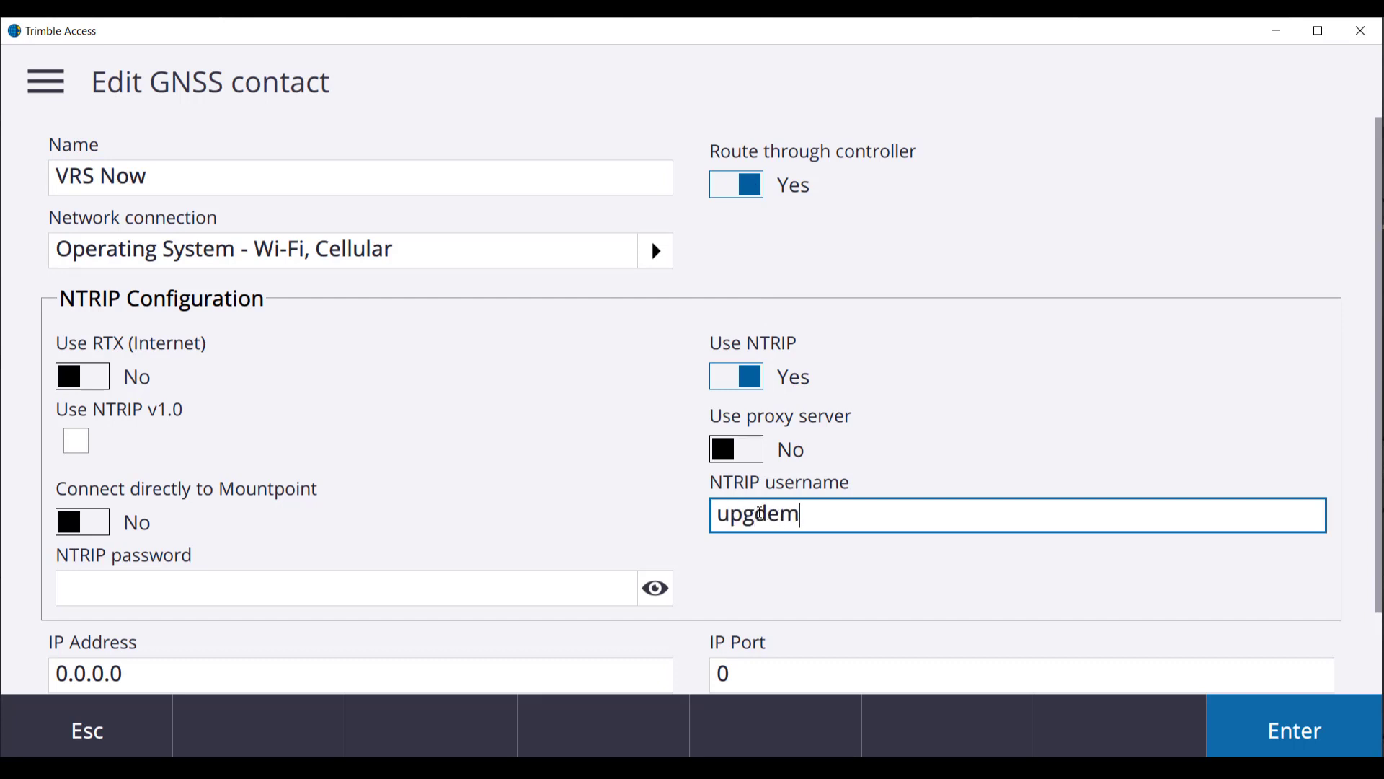
click(344, 588)
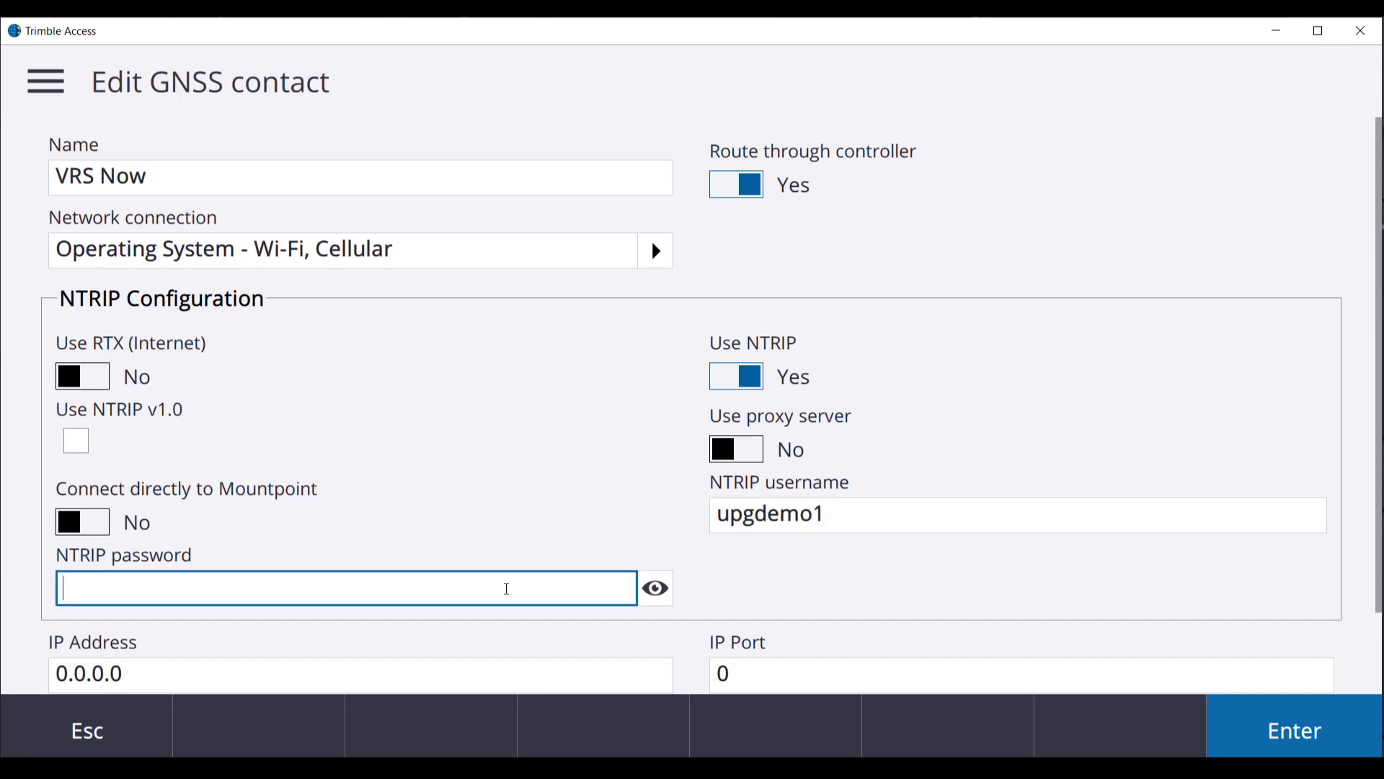
text(••••••)
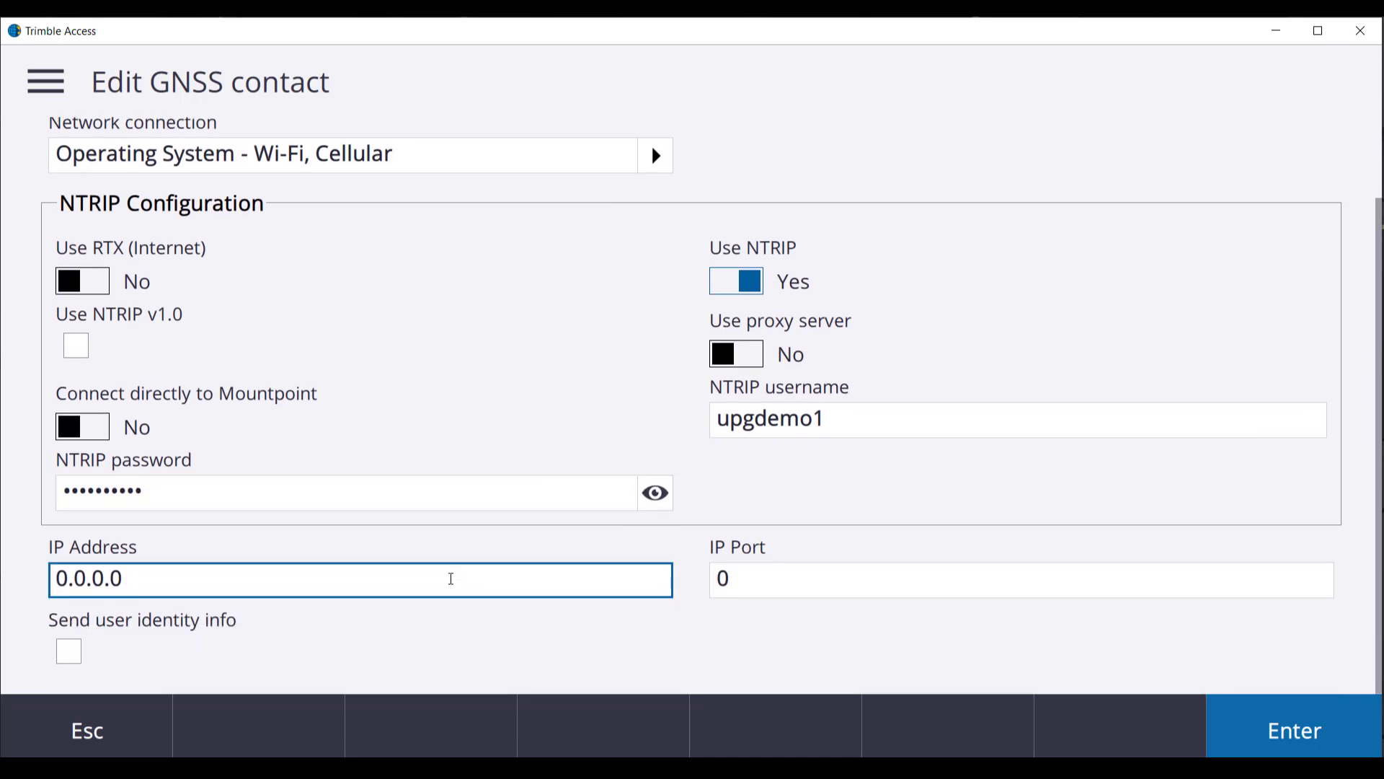
text(www)
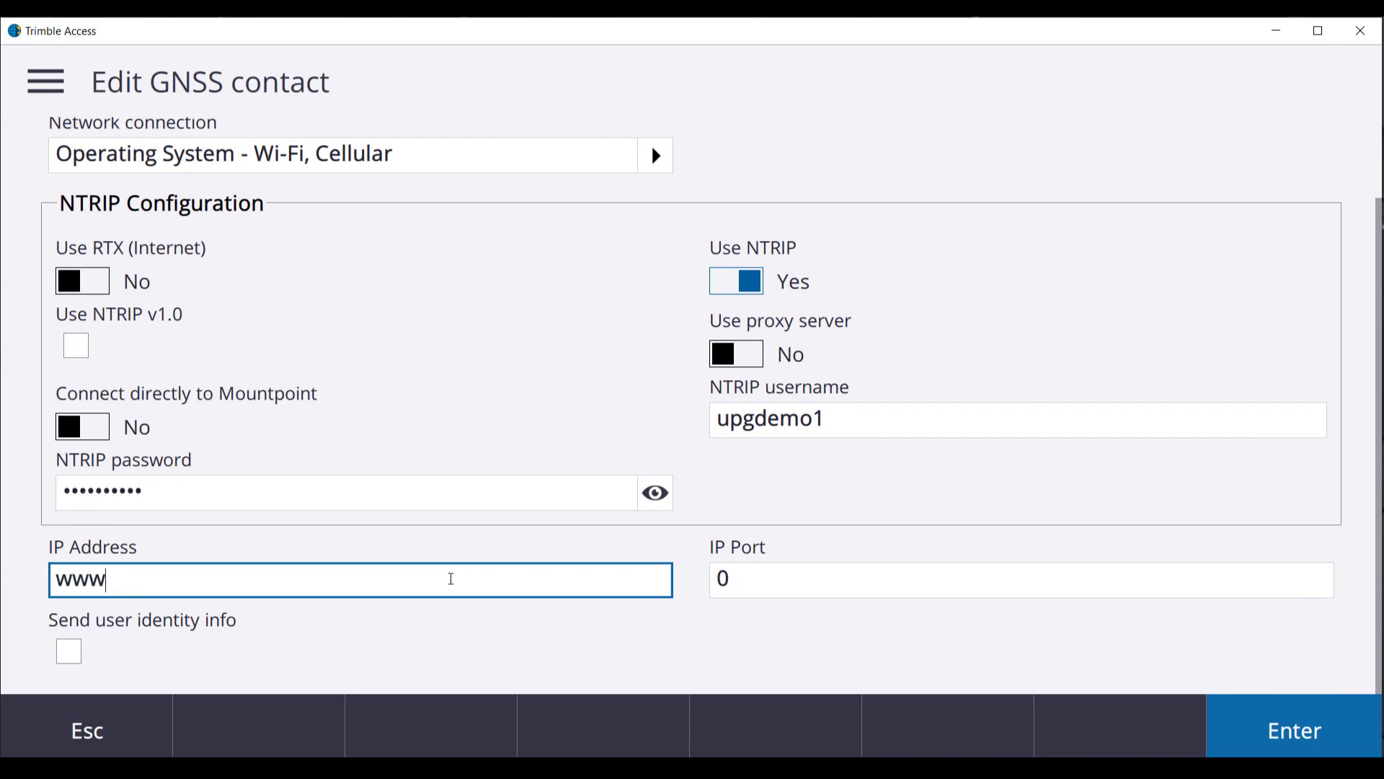
text(.vrsnow)
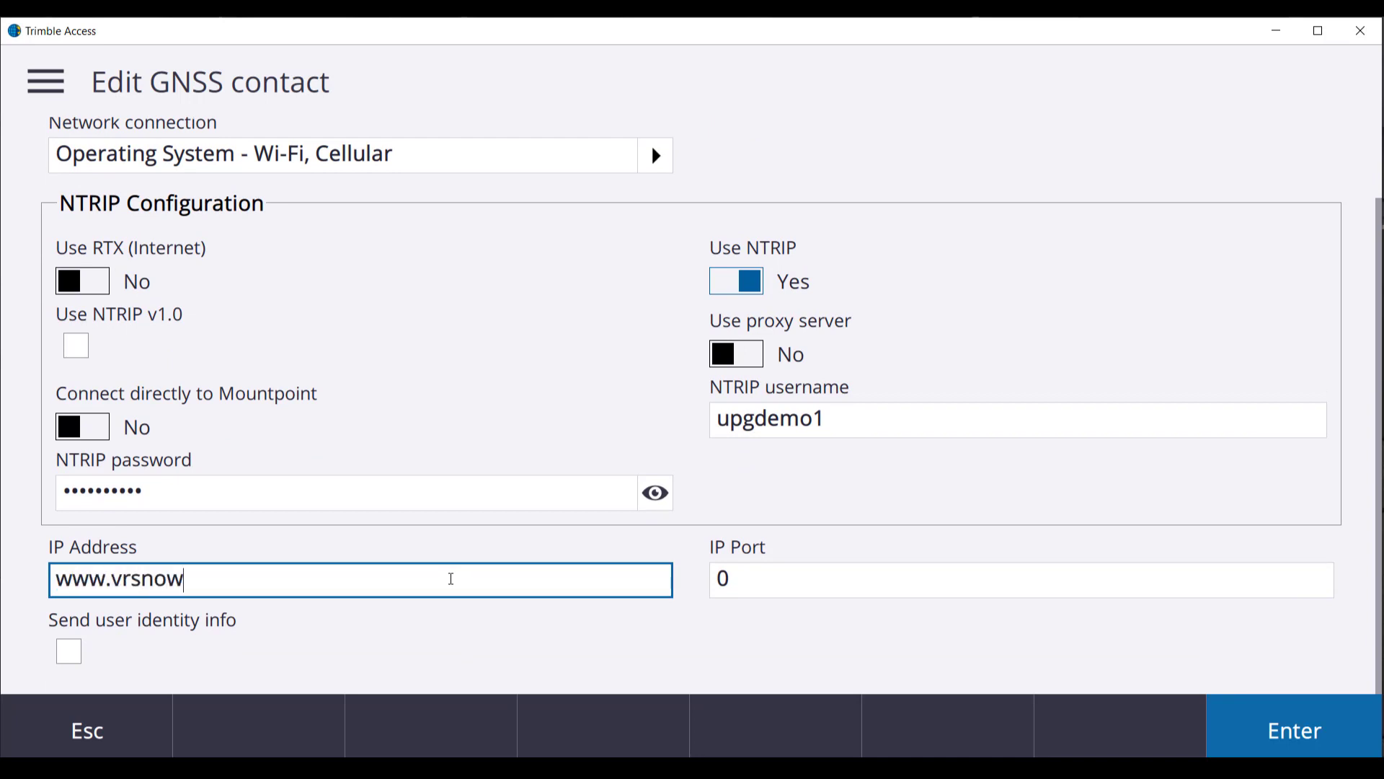
text(.com.au)
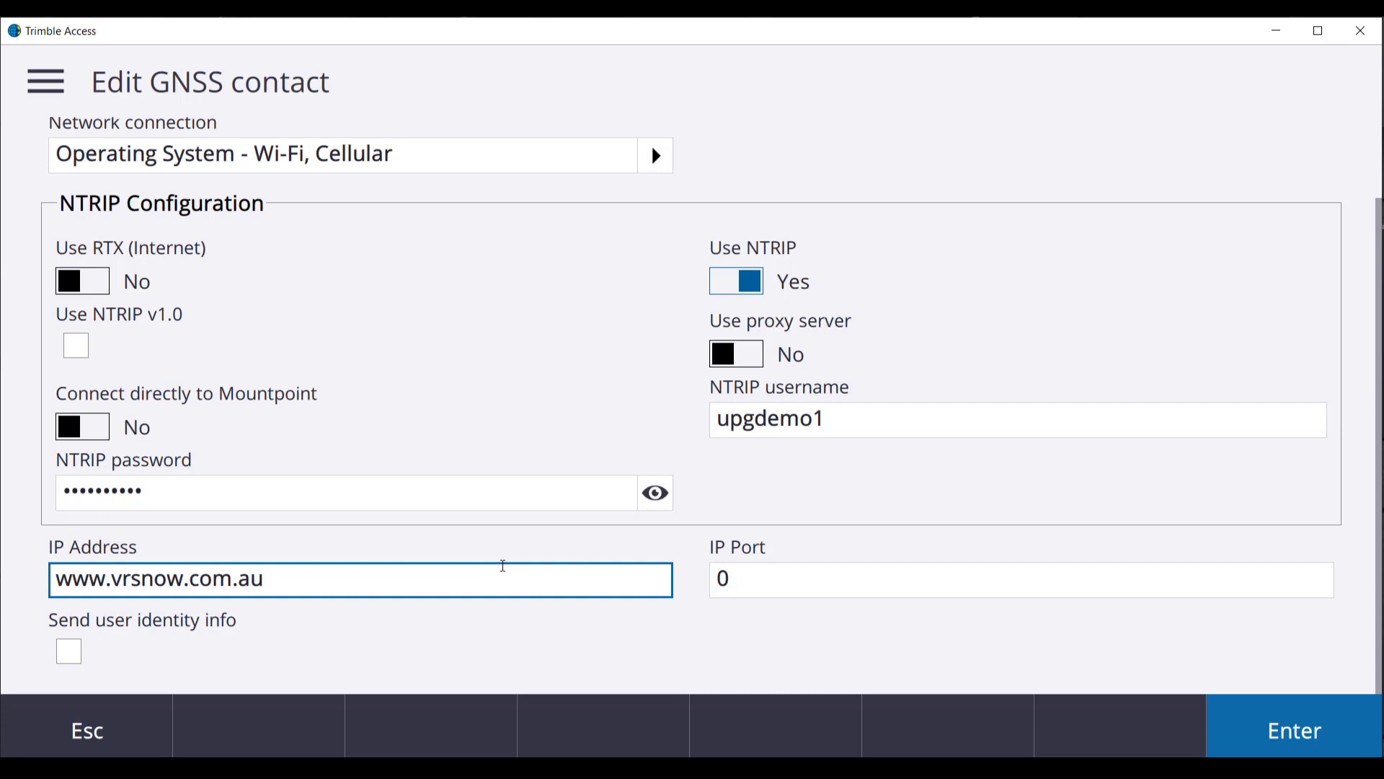
click(1022, 579)
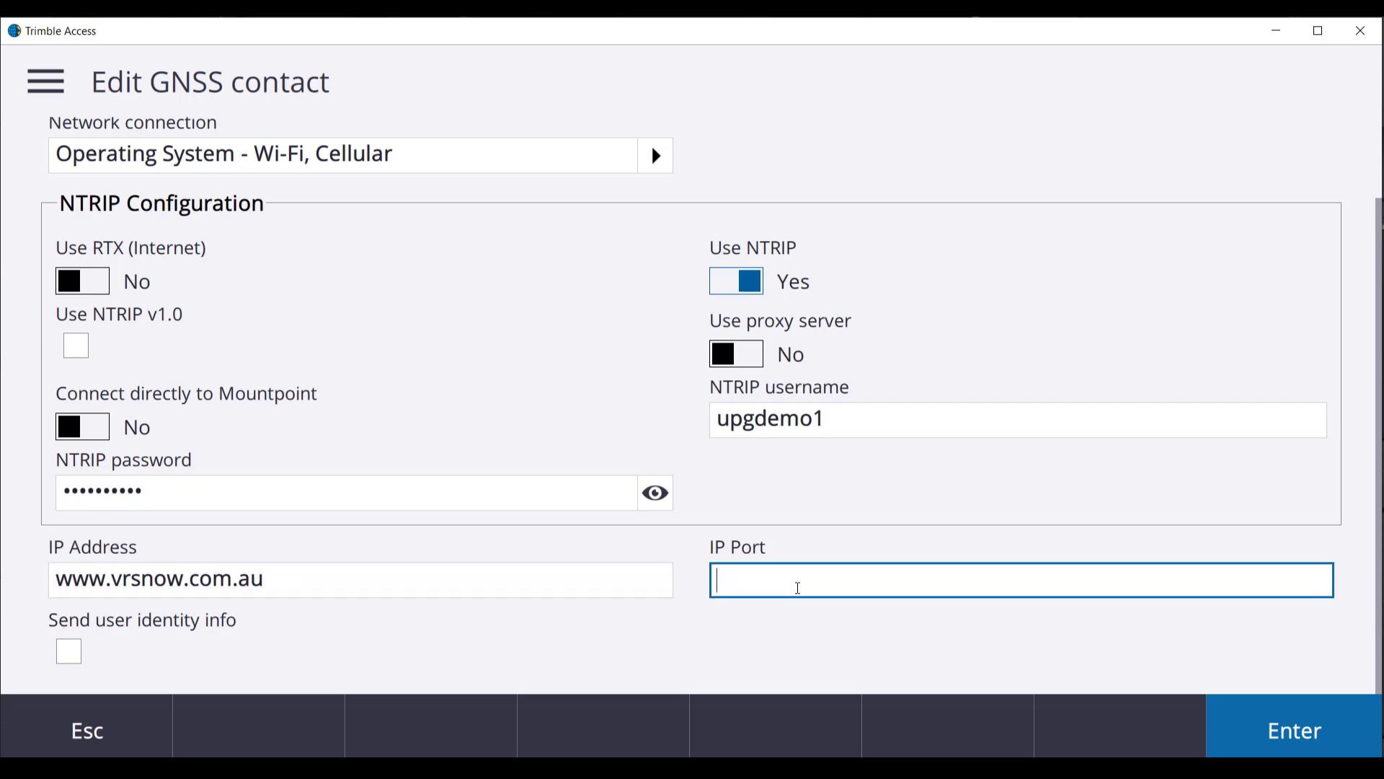
text(2101)
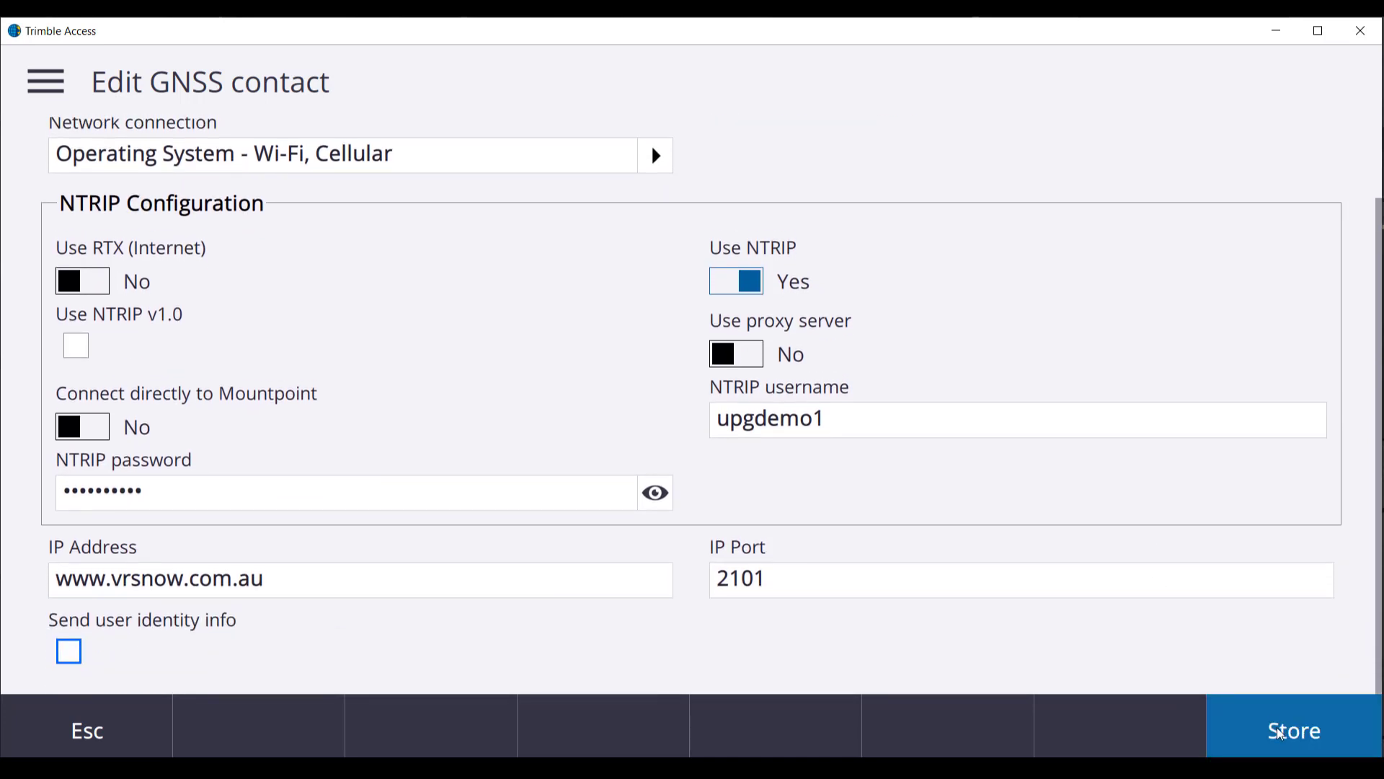
Store the VRS Now contact and accept it as the rover data link
click(1293, 731)
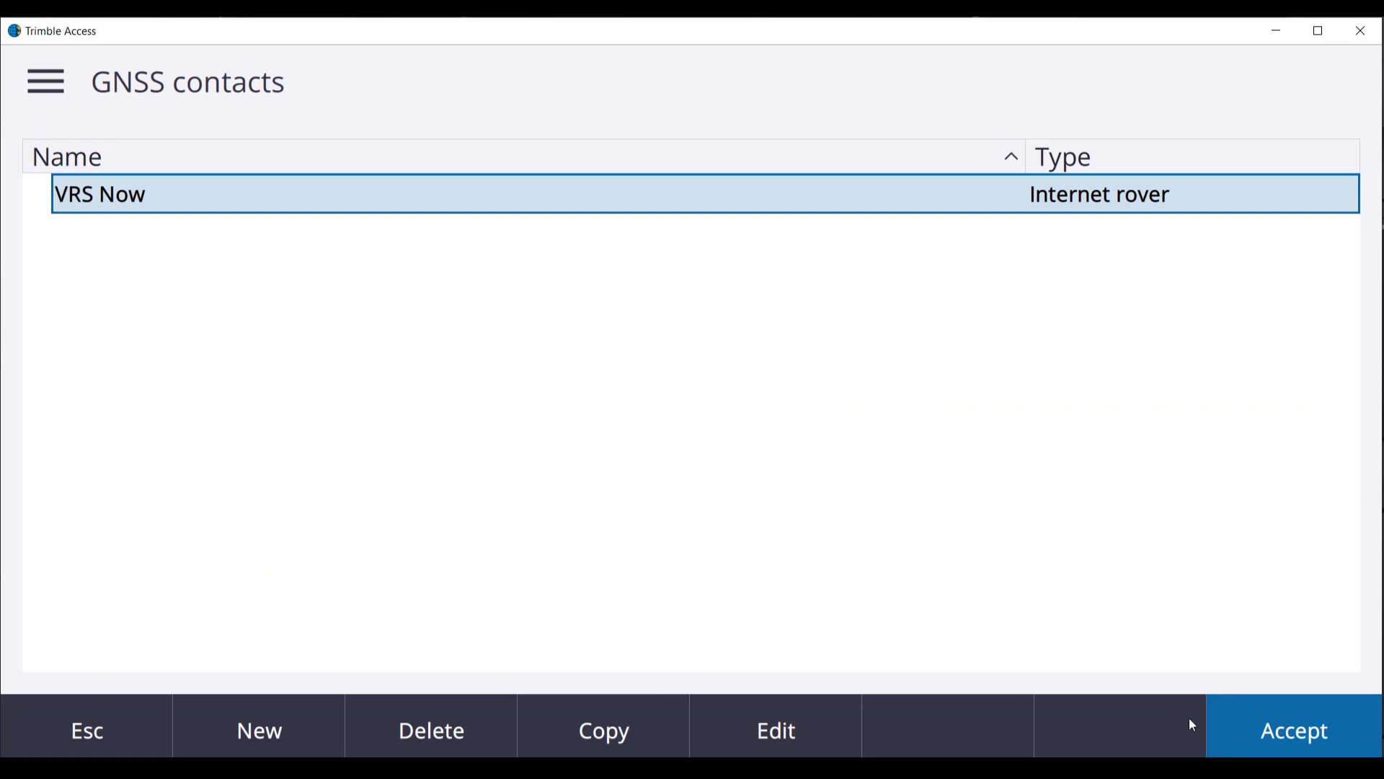
click(1293, 731)
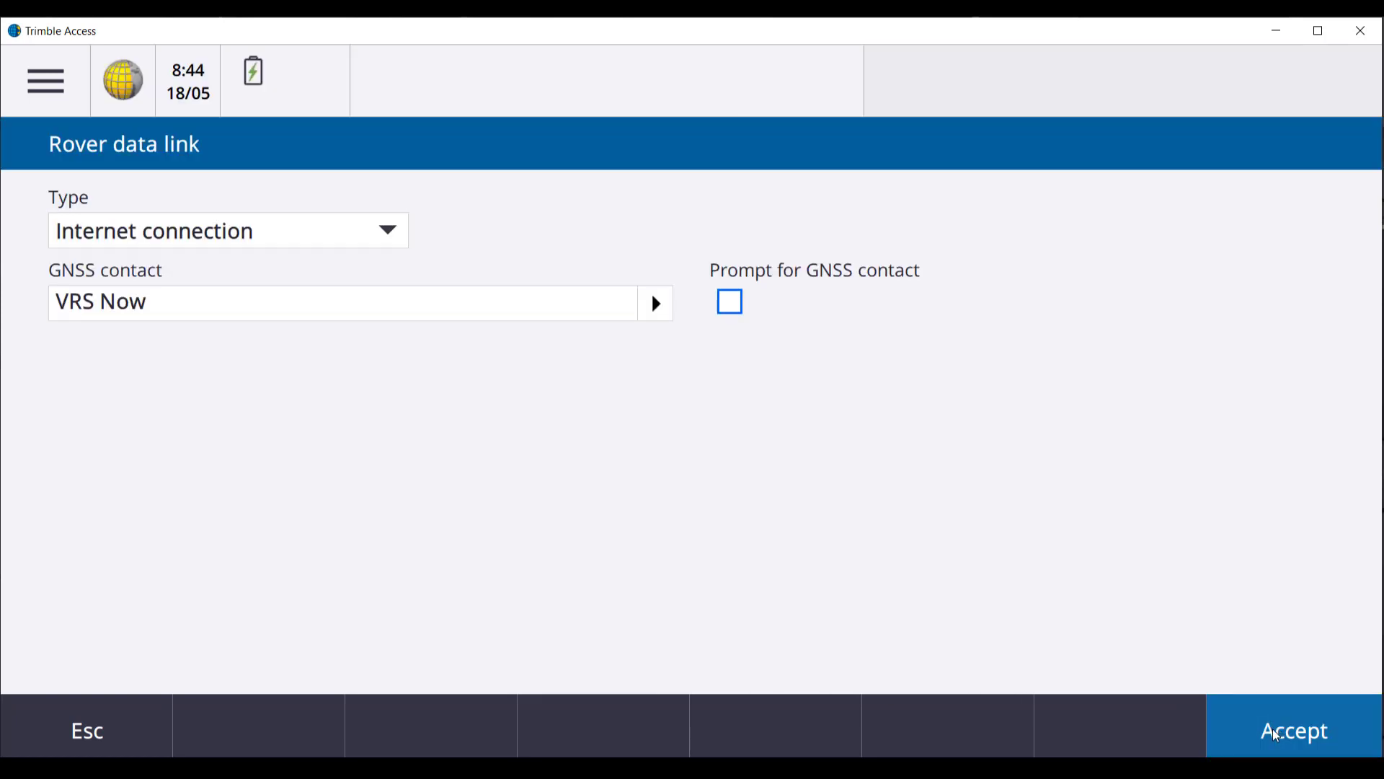
click(1292, 730)
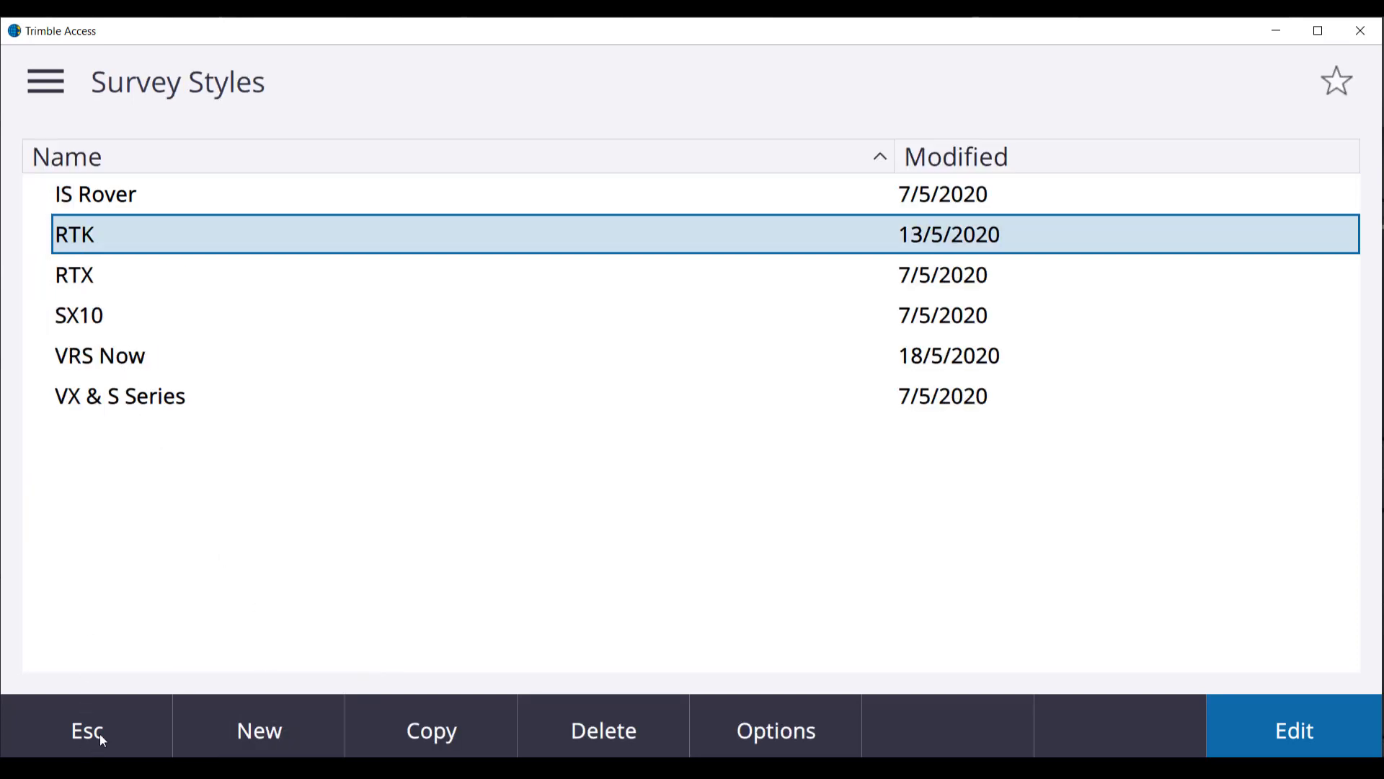
Search Bluetooth devices, pair the R10 receiver and confirm it as GNSS rover
click(86, 730)
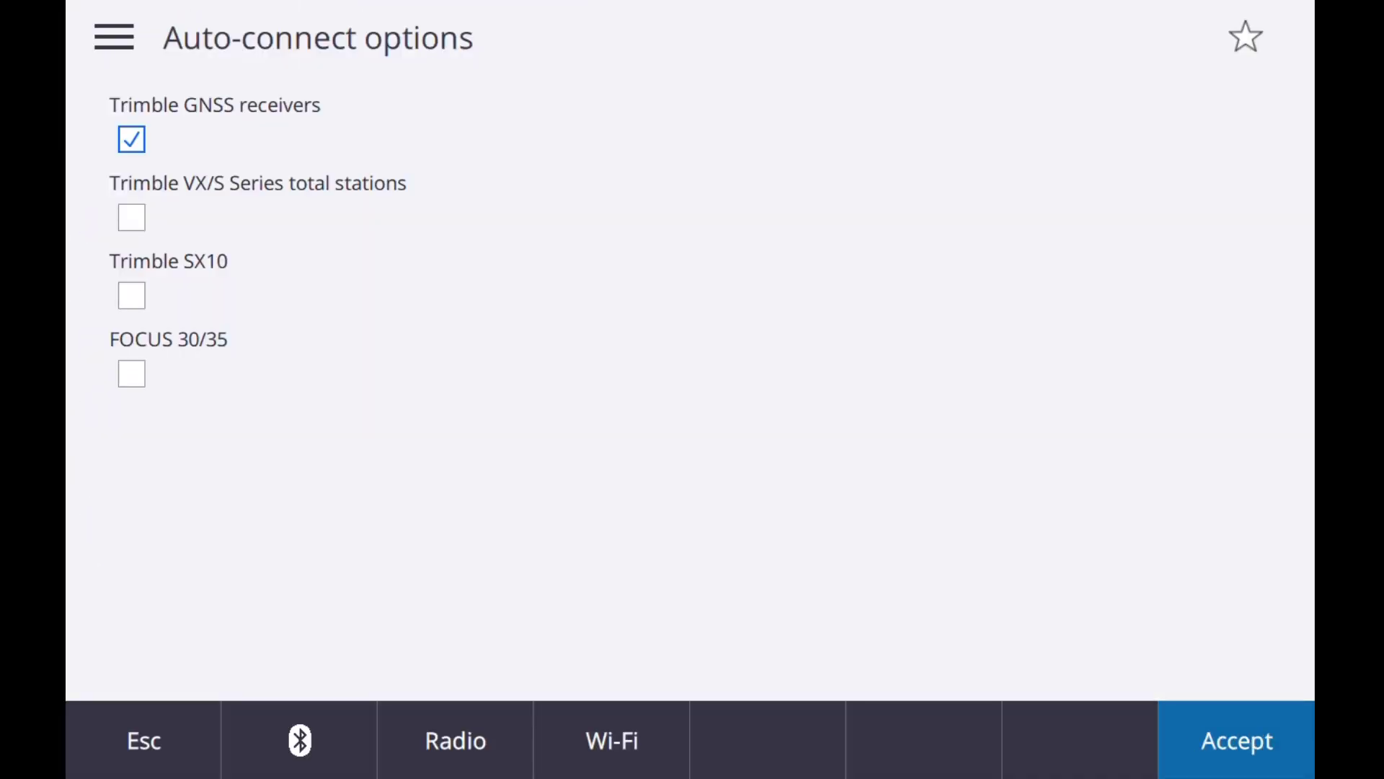
click(298, 740)
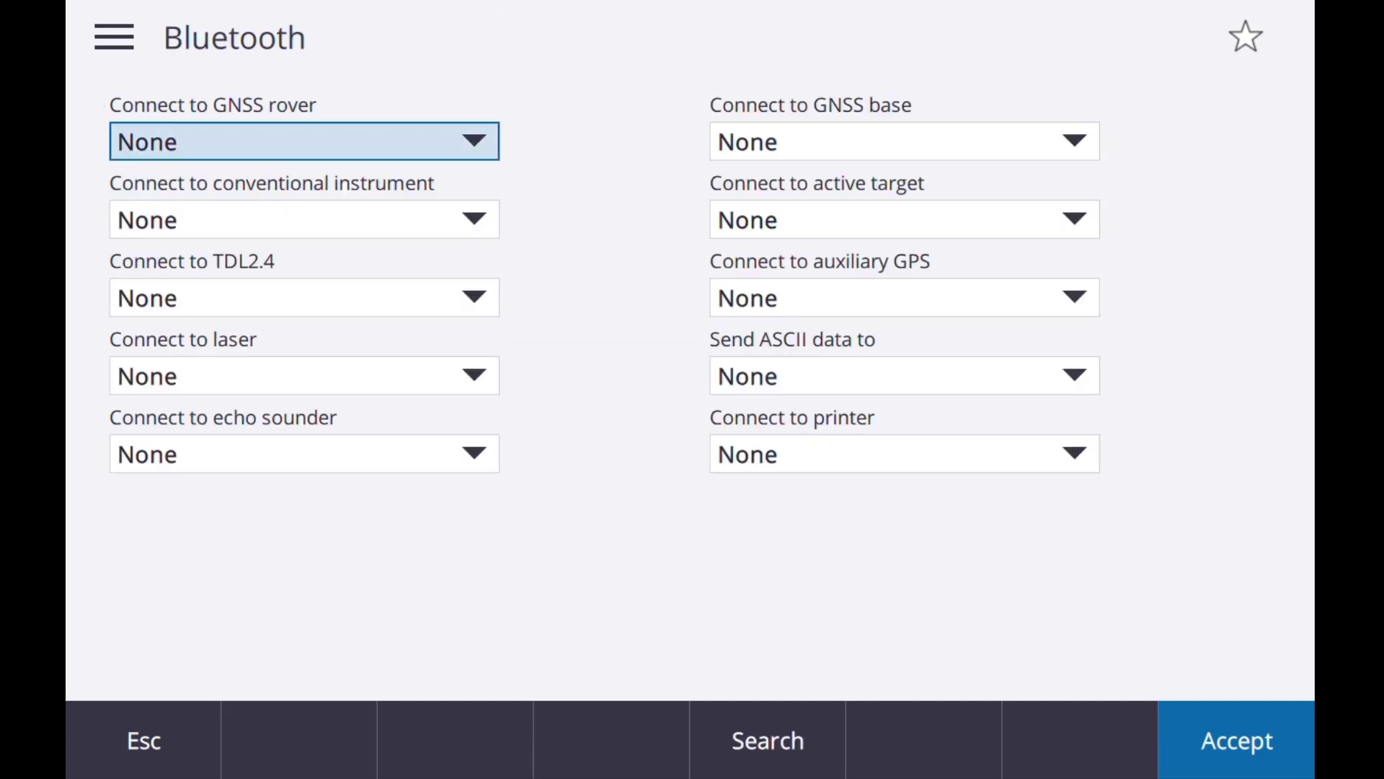
click(766, 739)
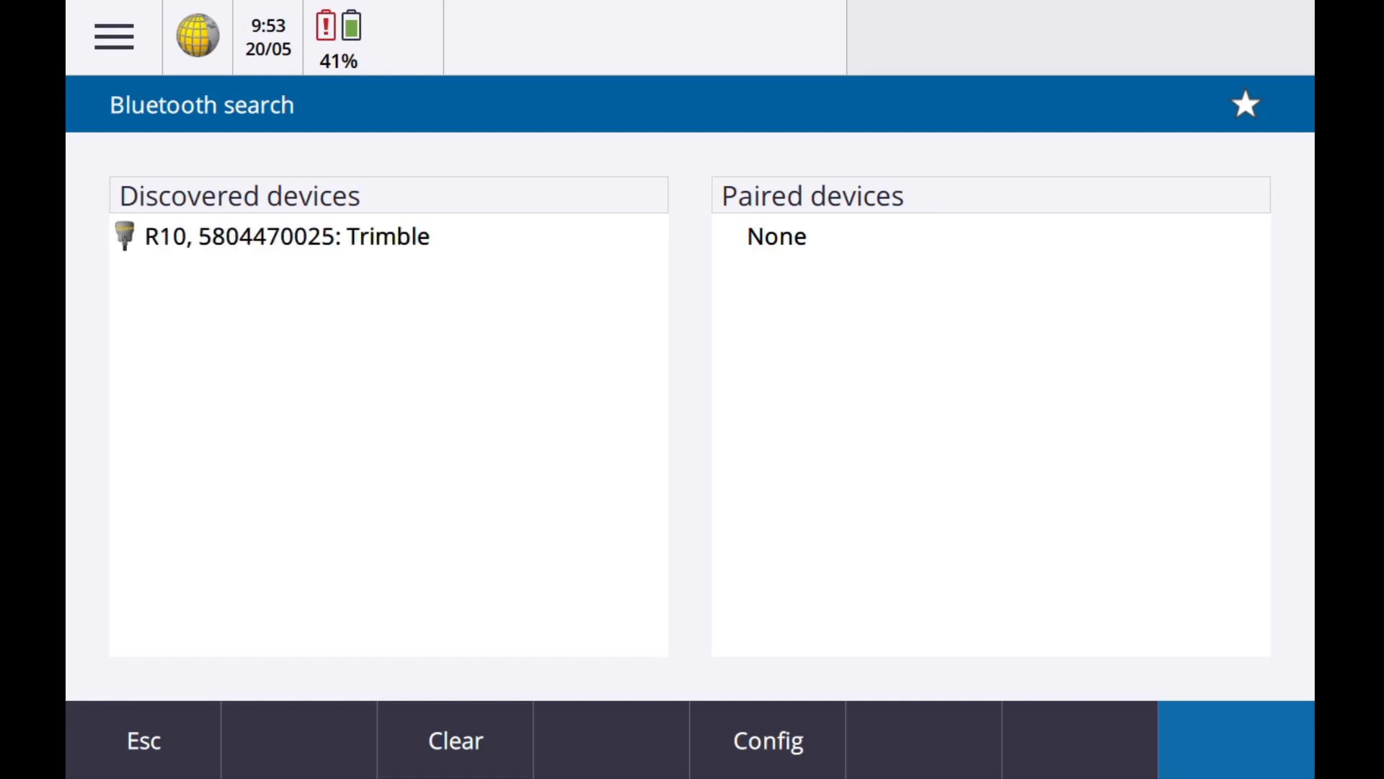
click(283, 236)
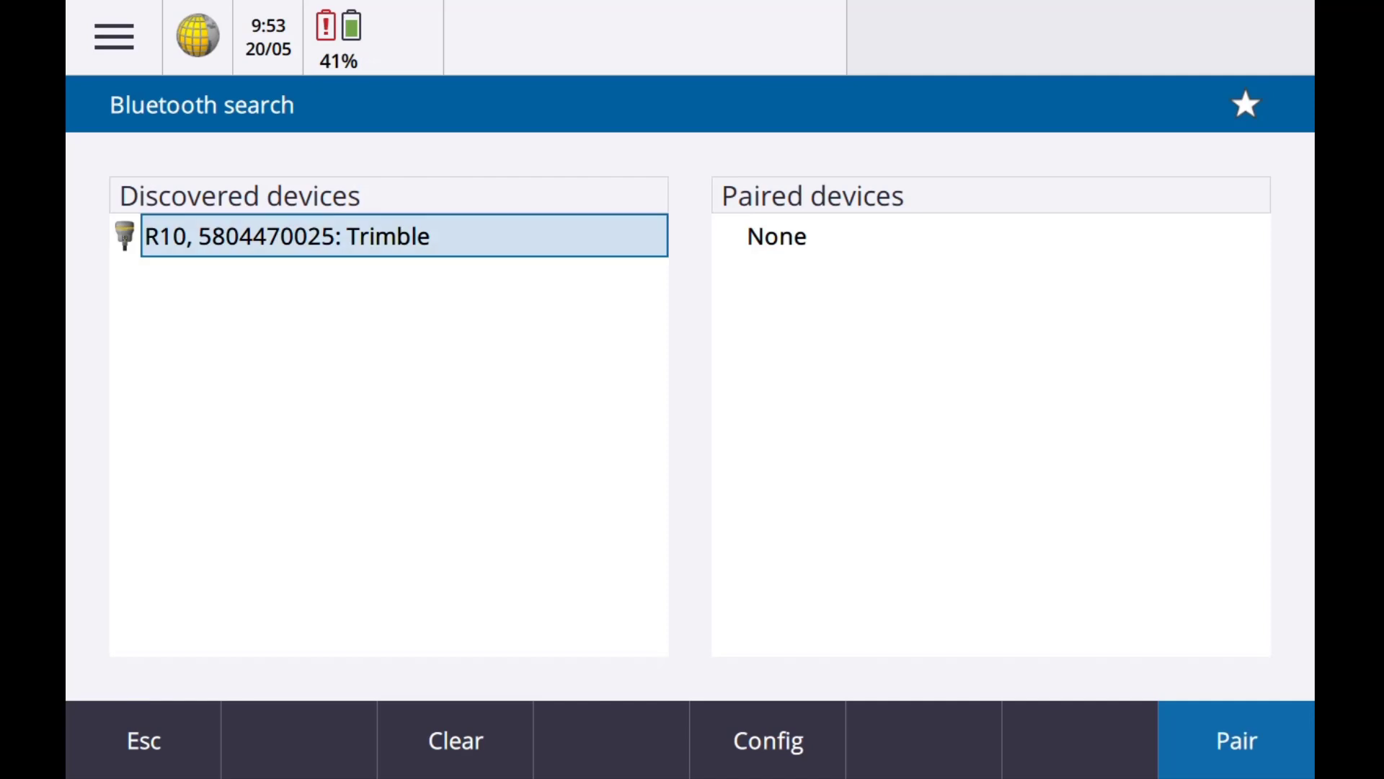
click(1235, 740)
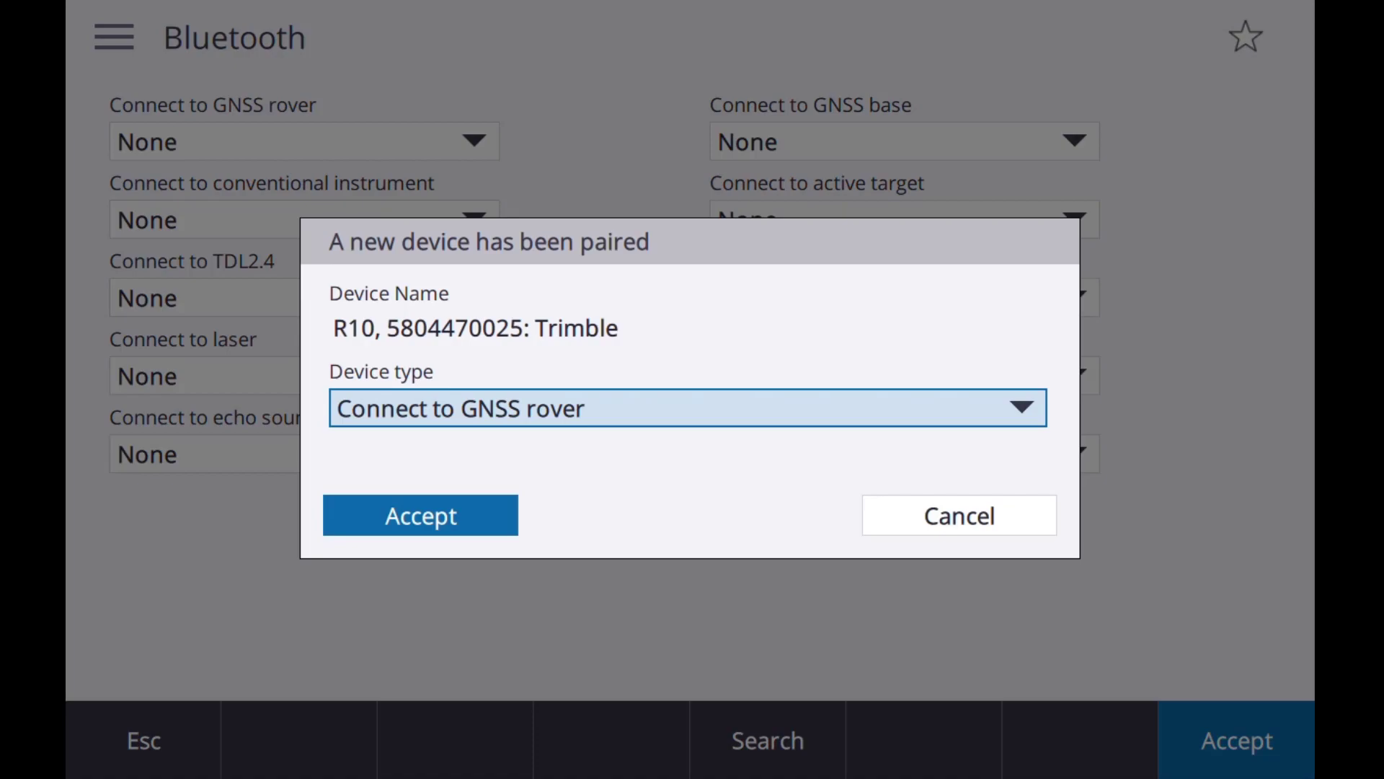
click(420, 515)
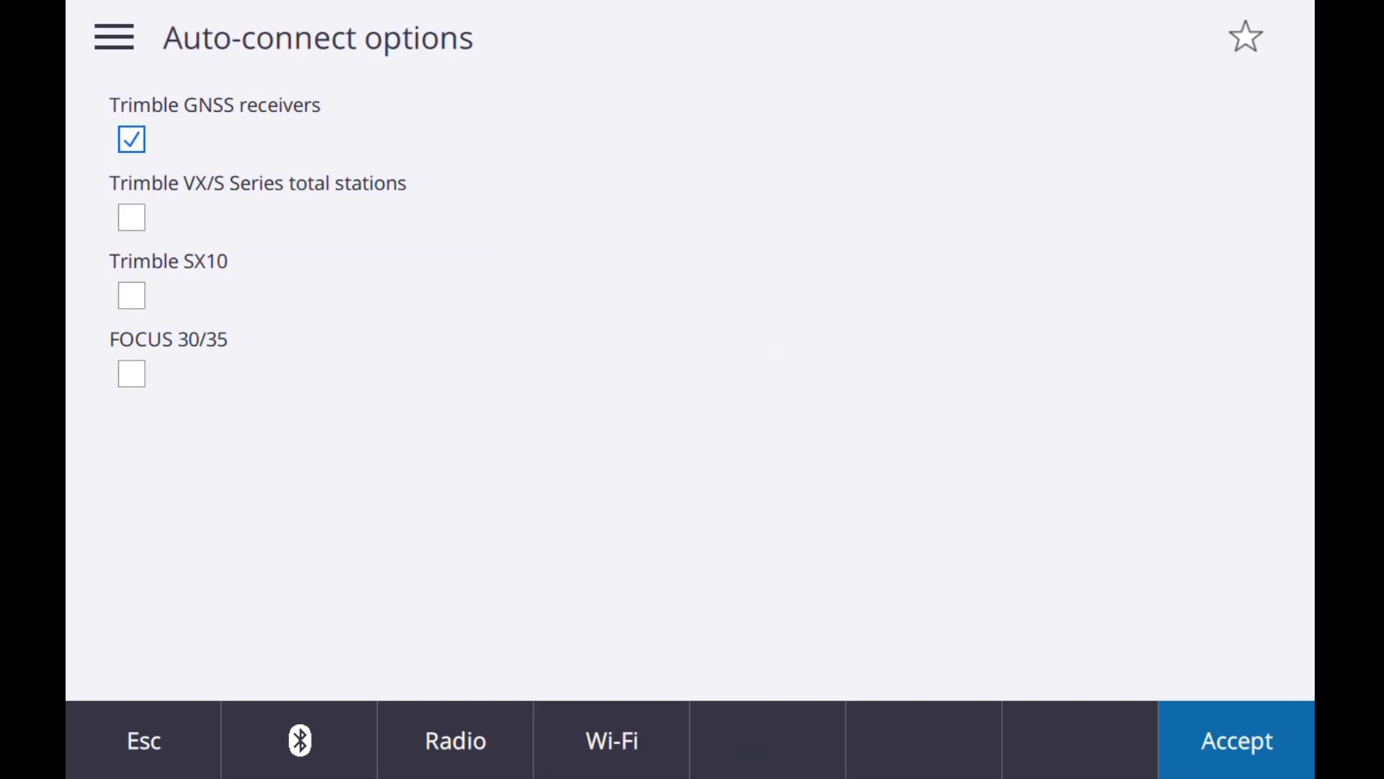
Start a Measure survey with the VRS NOW style to reach mount point selection
click(1235, 740)
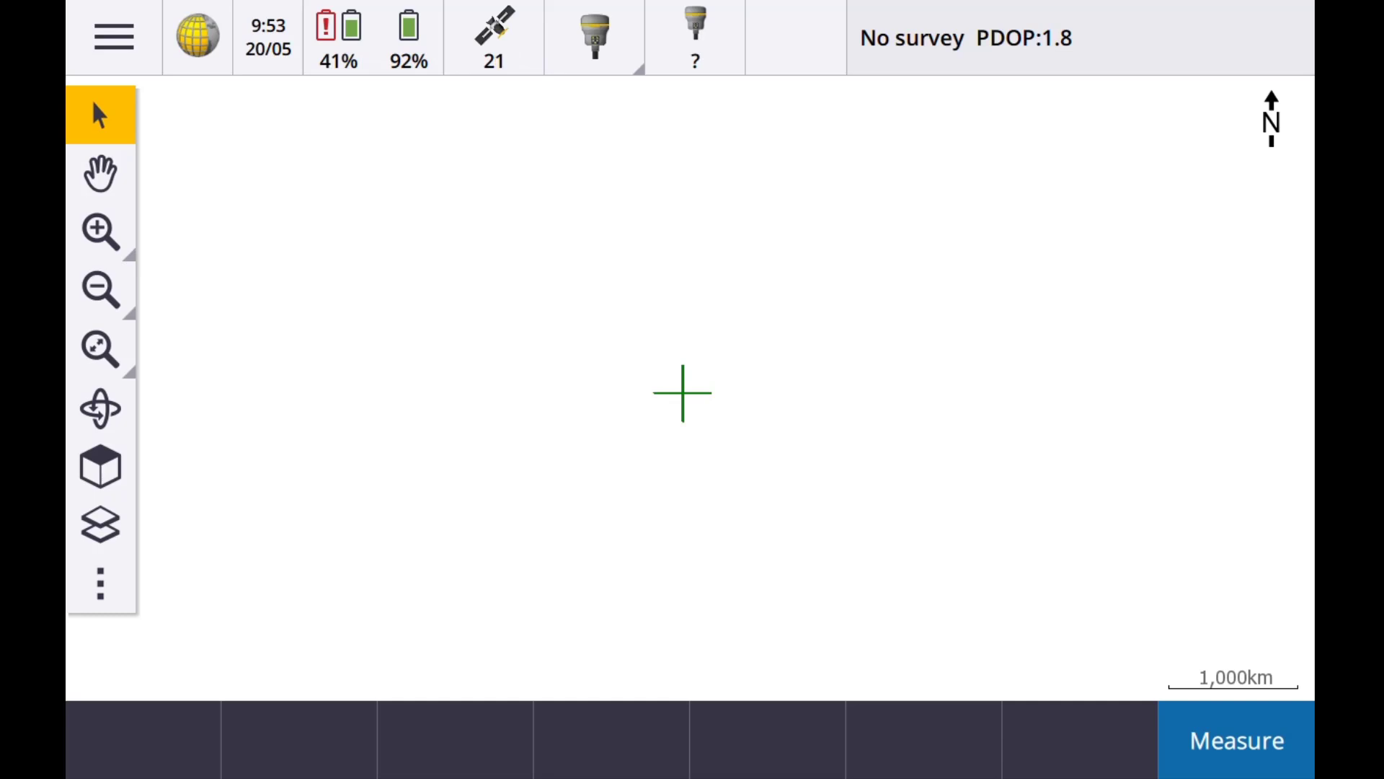
click(1235, 740)
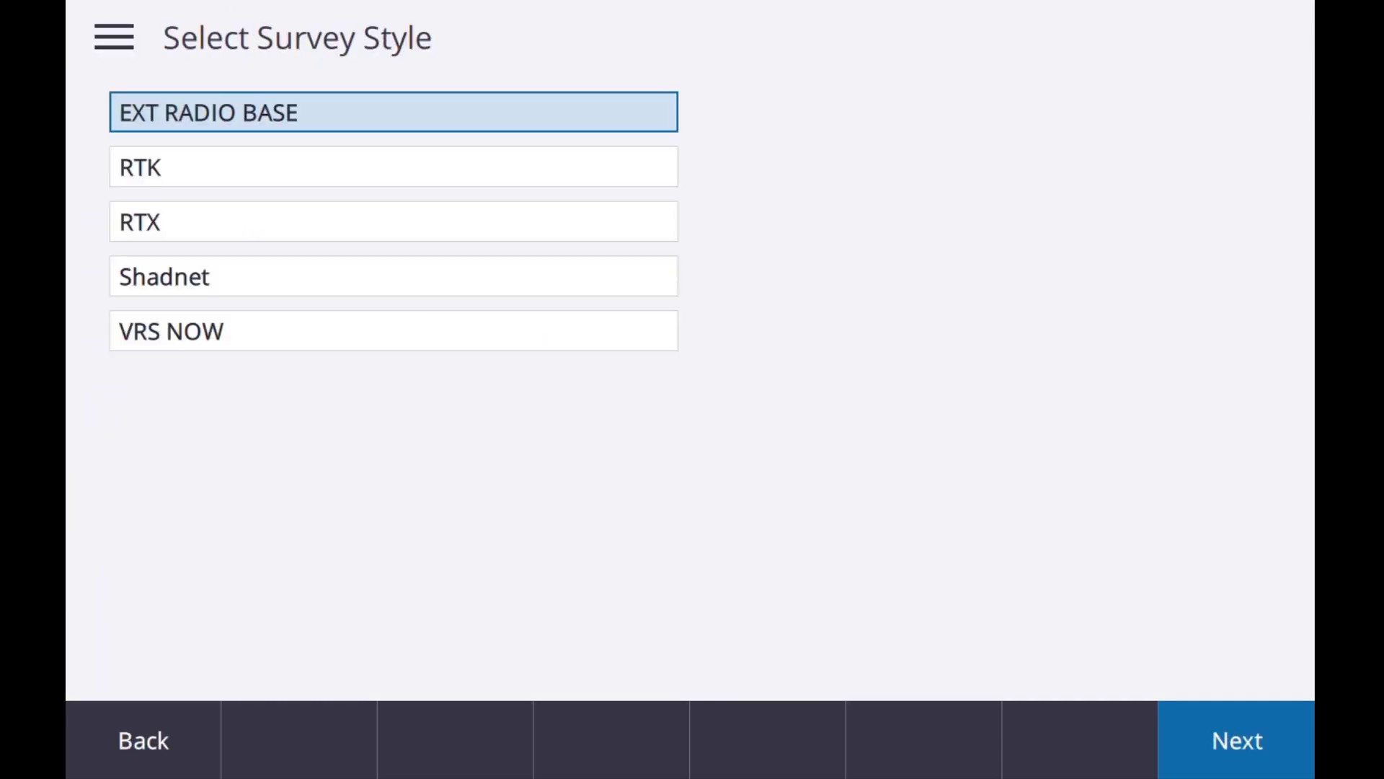
click(1235, 739)
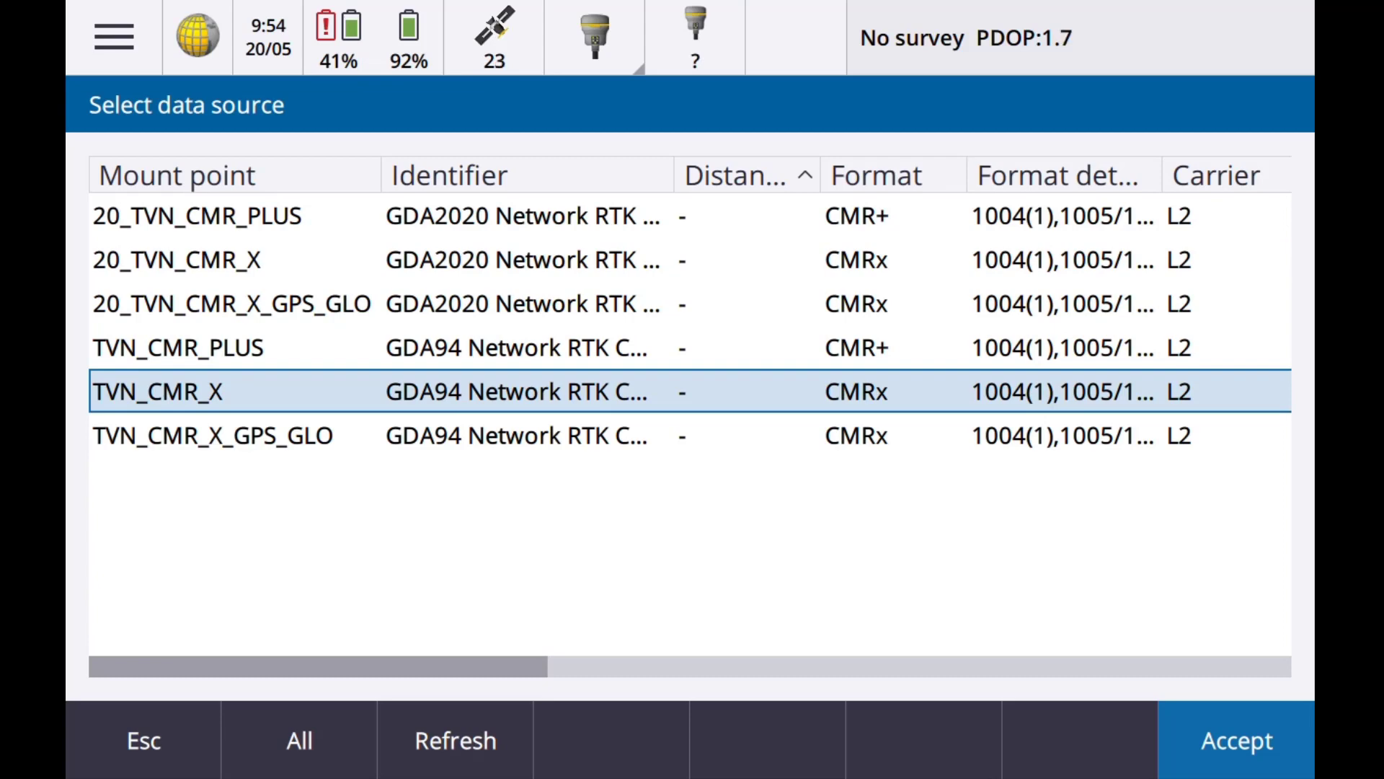
Accept the TVN_CMR_X mount point and return to the map showing RTK precisions
click(1234, 740)
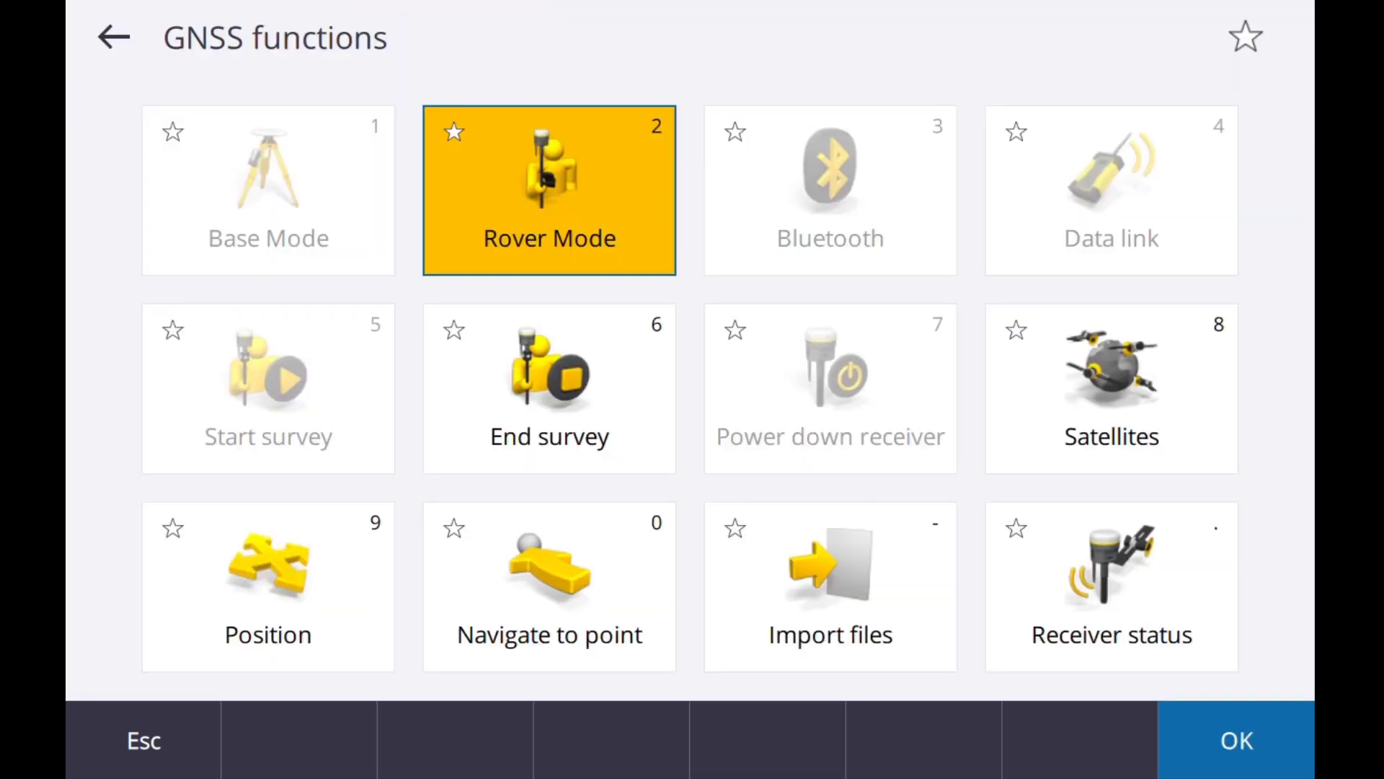
click(1235, 740)
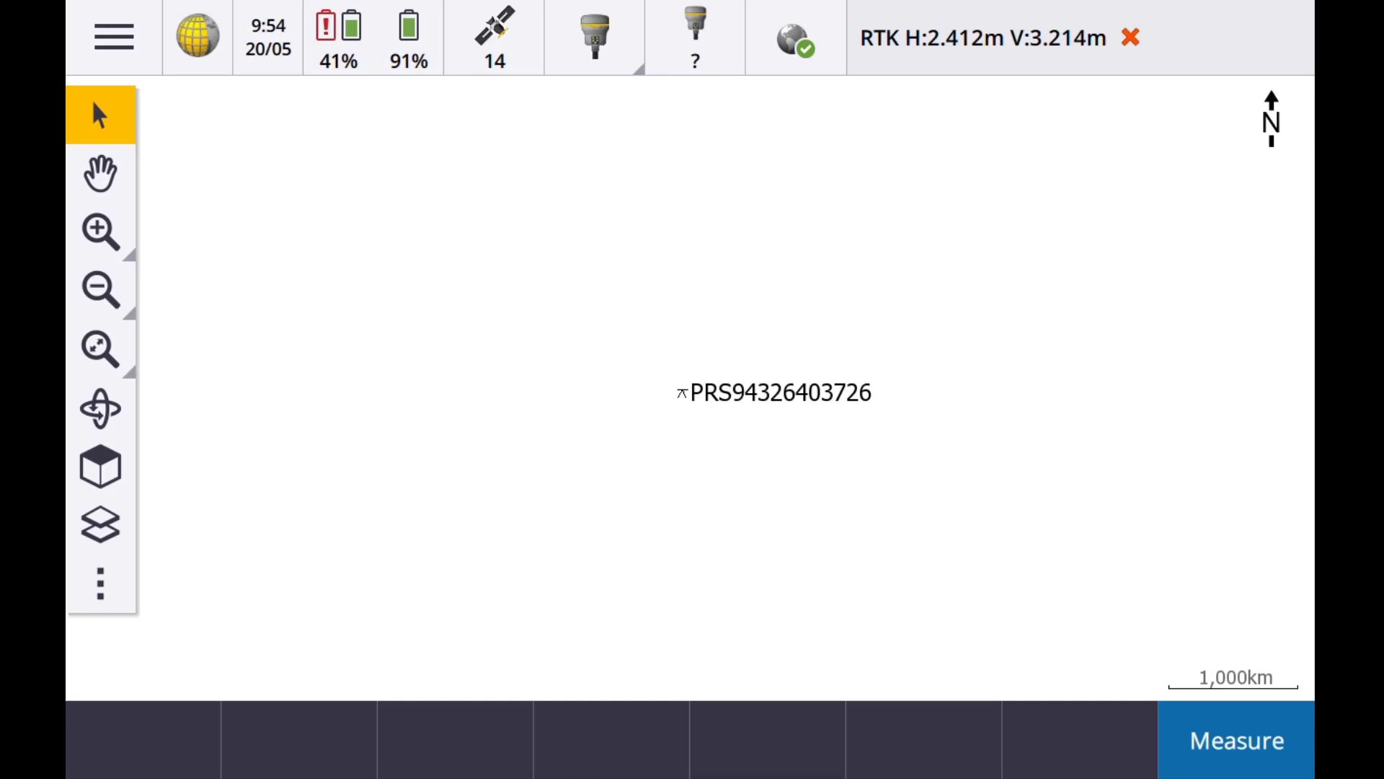
click(682, 393)
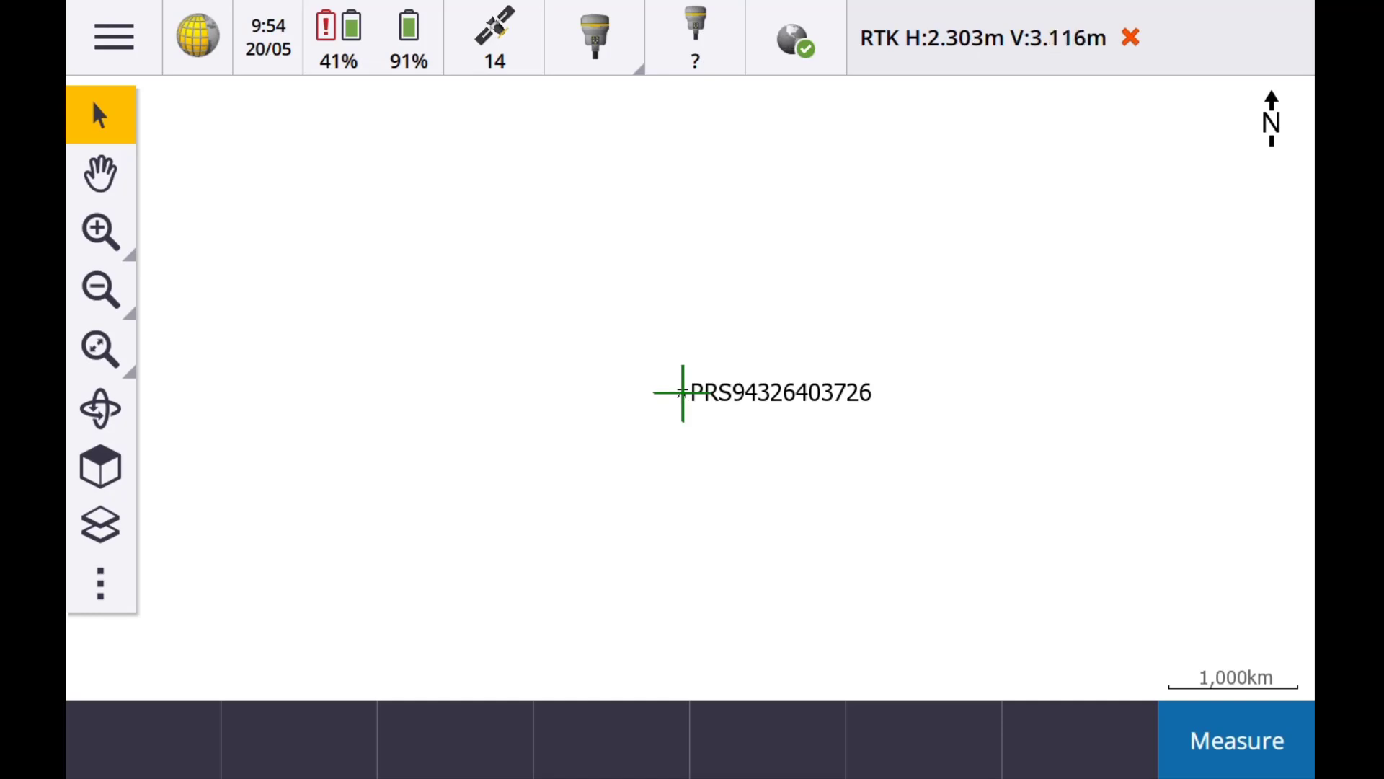